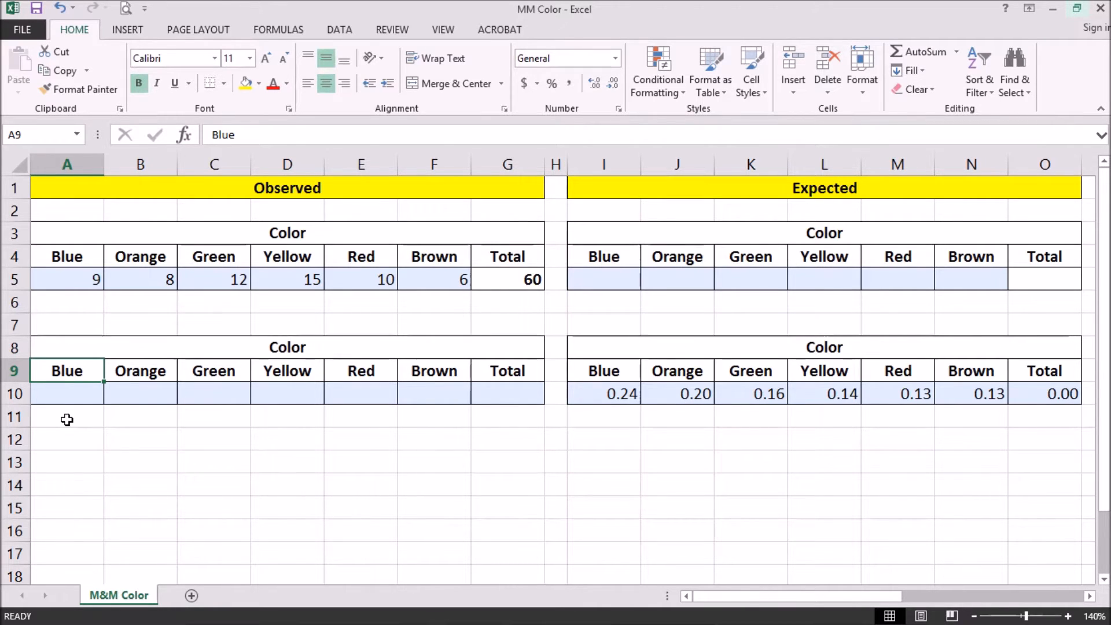
pyautogui.moveTo(576, 419)
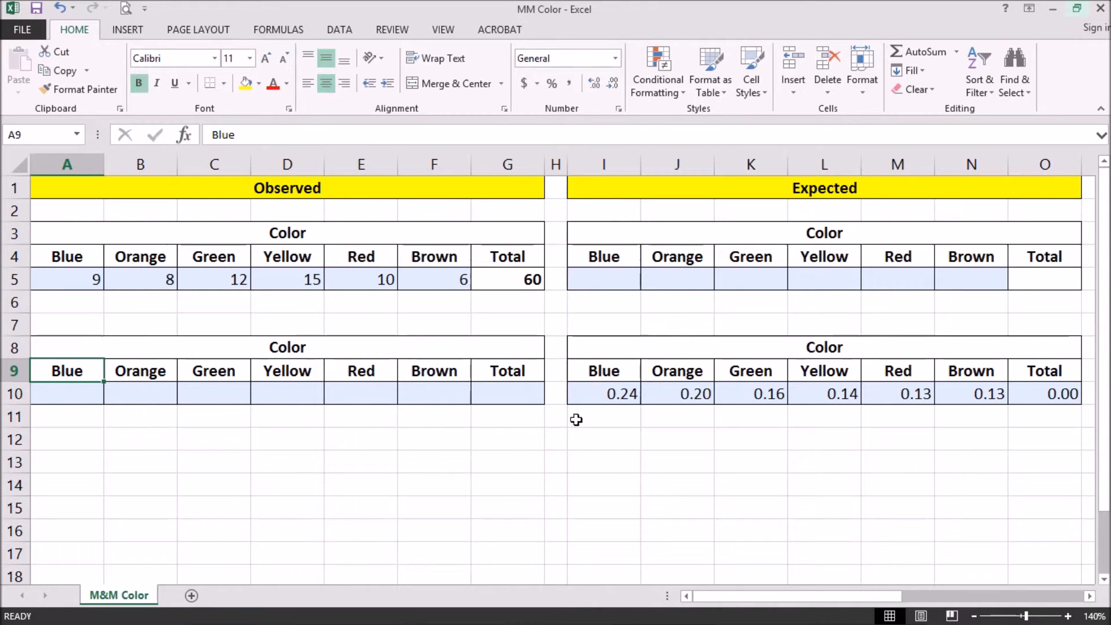
pyautogui.moveTo(611, 400)
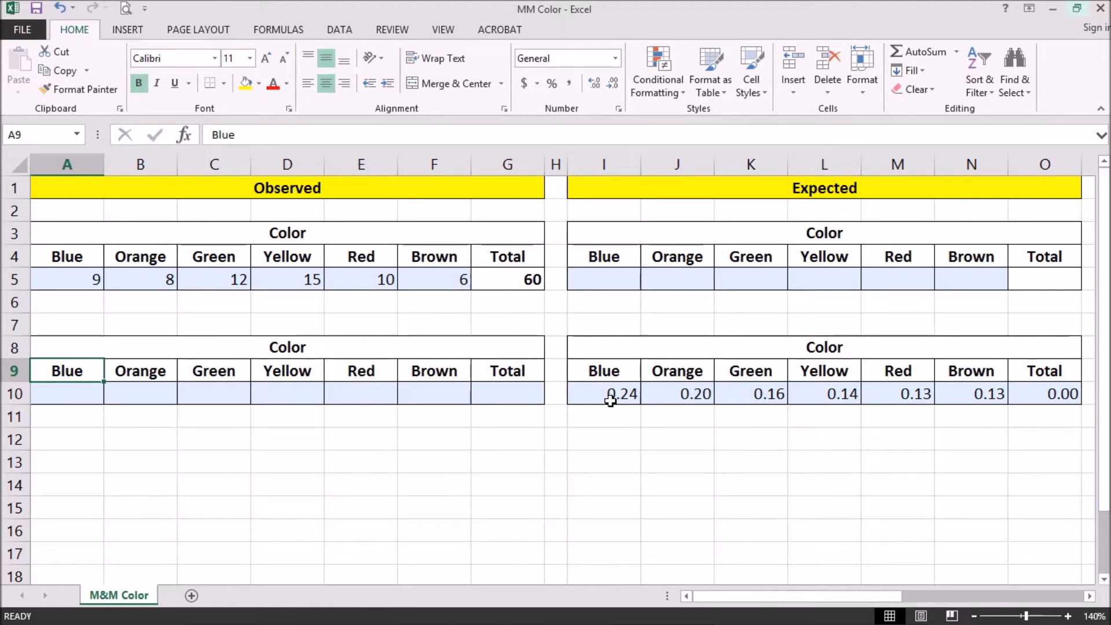
# Review the expected proportions 0.24, 0.16, 0.14 and 0.13 for Blue, Green, Yellow and Brown
pyautogui.click(604, 394)
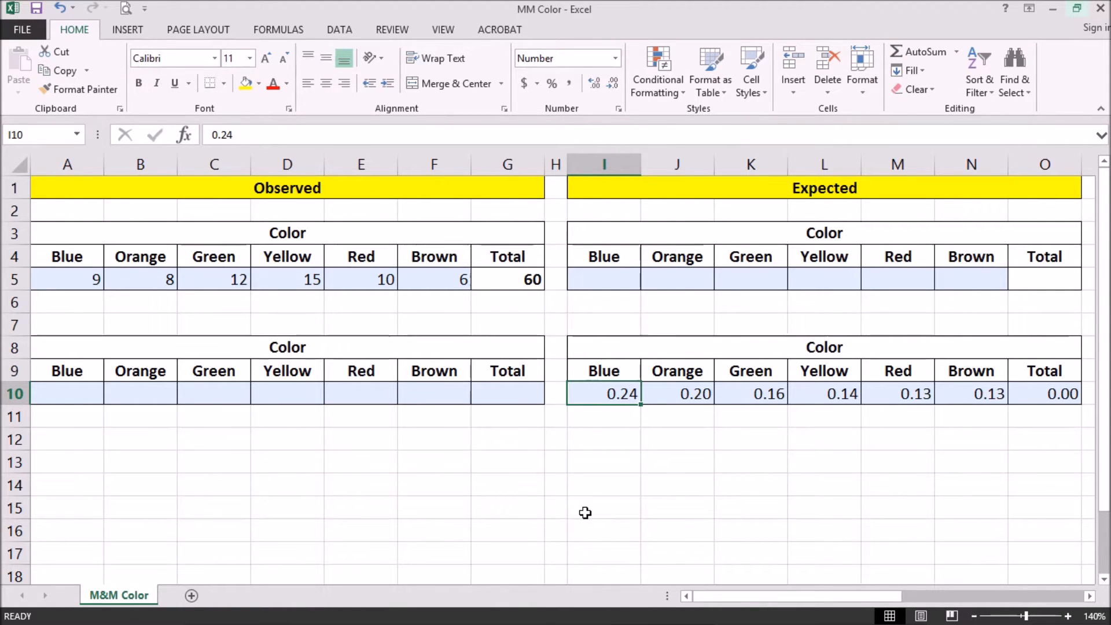
pyautogui.click(750, 393)
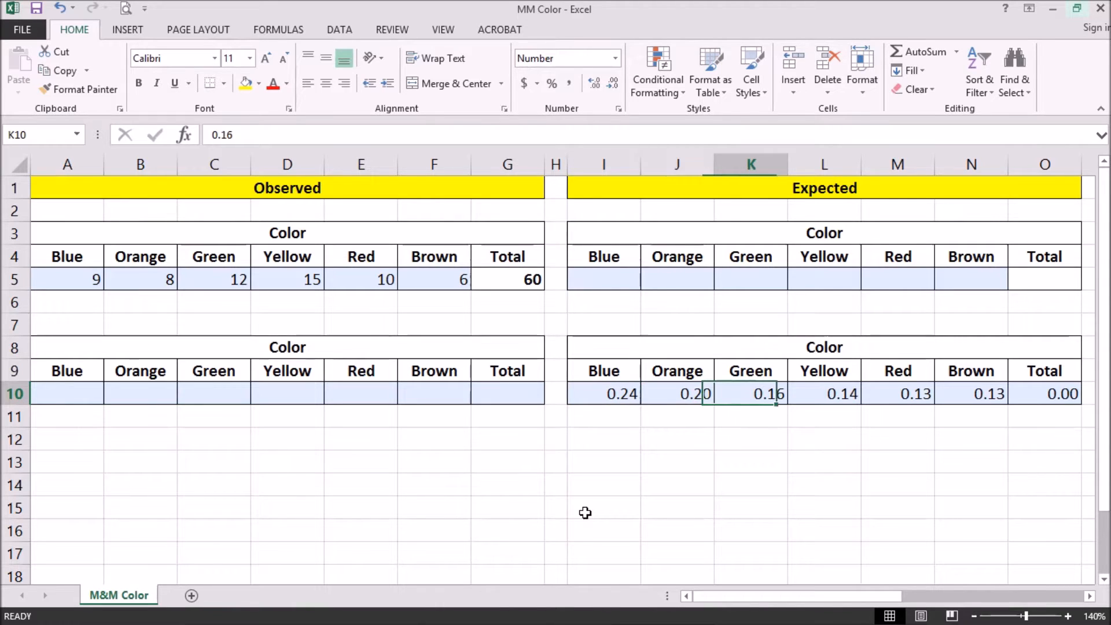
pyautogui.click(824, 394)
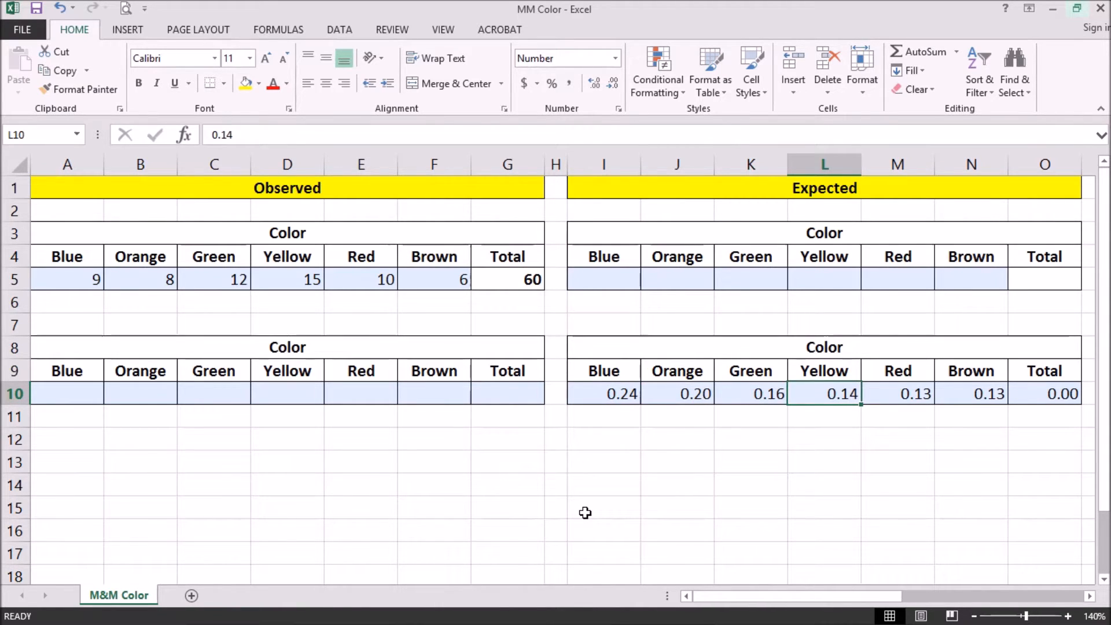
pyautogui.click(898, 394)
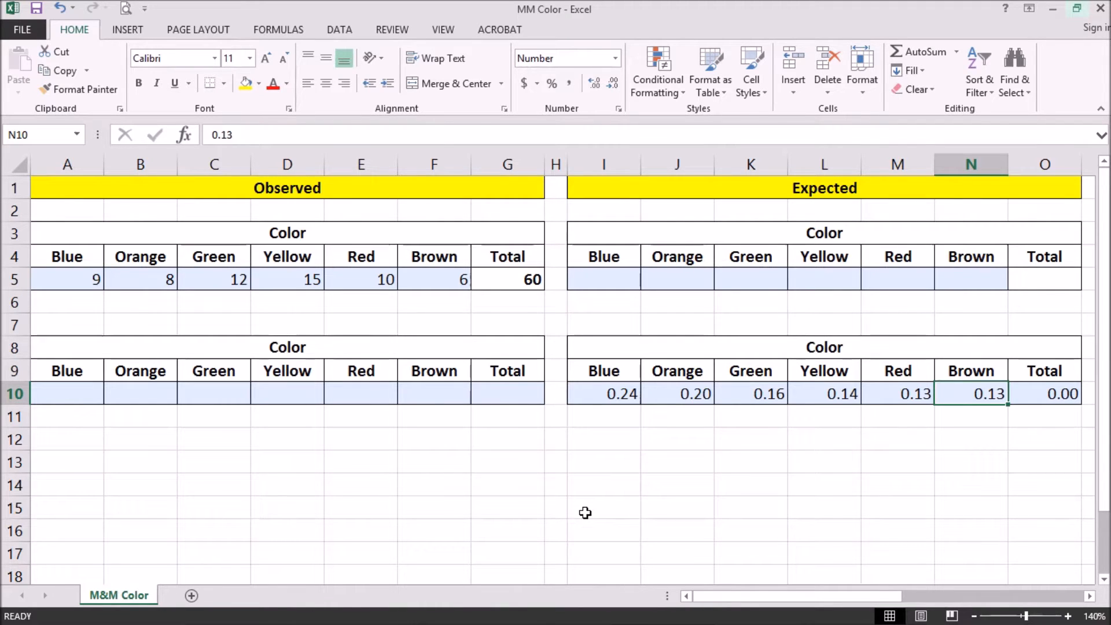
pyautogui.moveTo(321, 337)
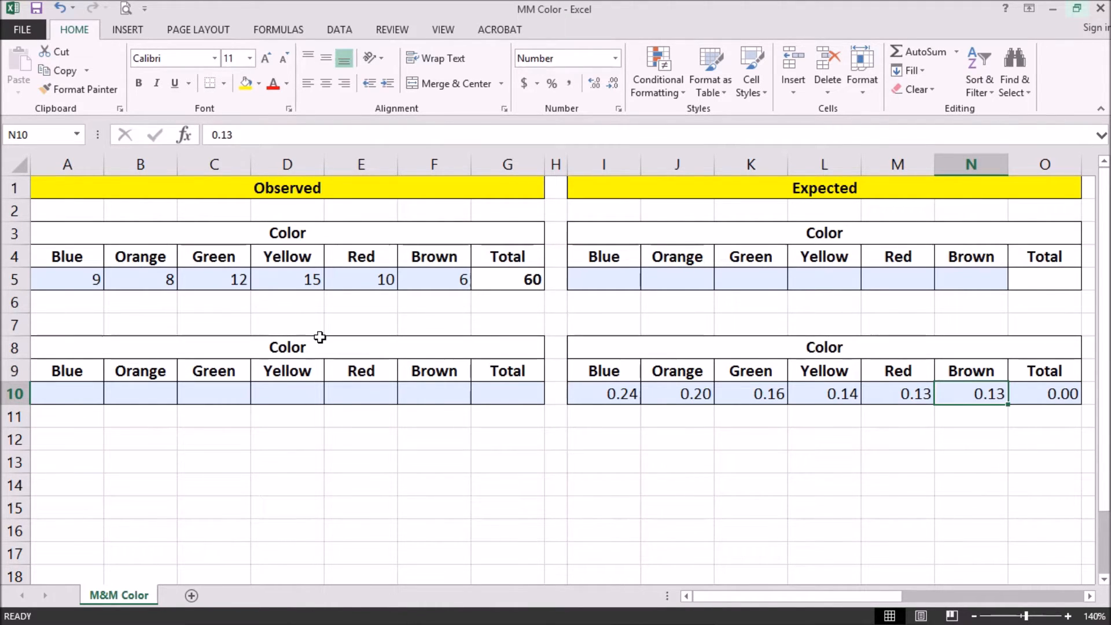
# Review the observed counts 9, 8, 12, 10 and 6 for Blue, Orange, Green, Red and Brown
pyautogui.click(67, 279)
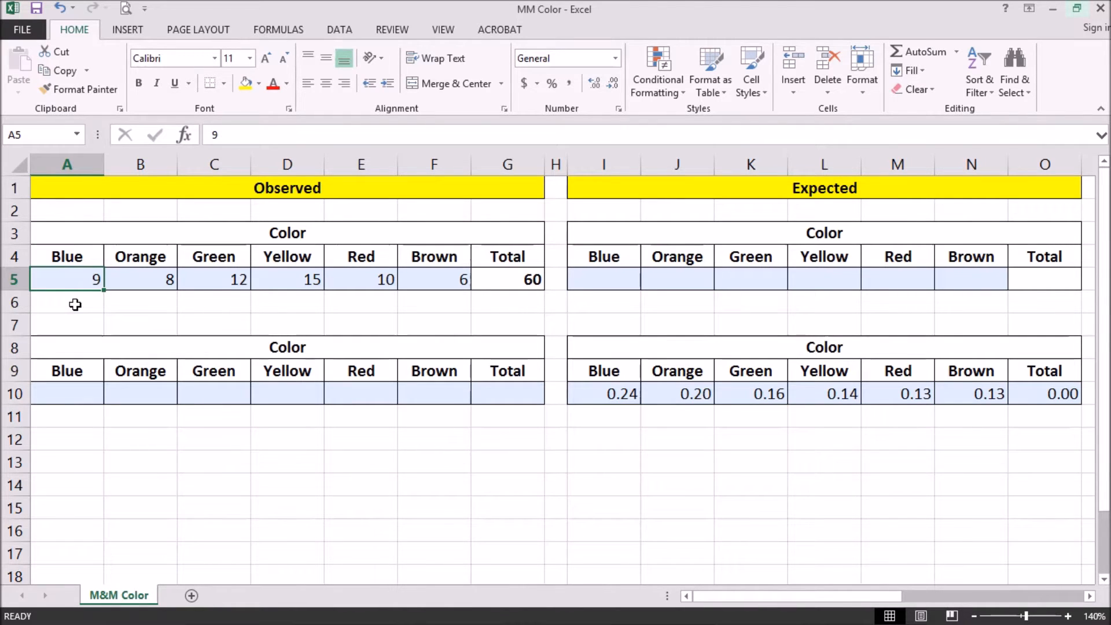
pyautogui.click(140, 279)
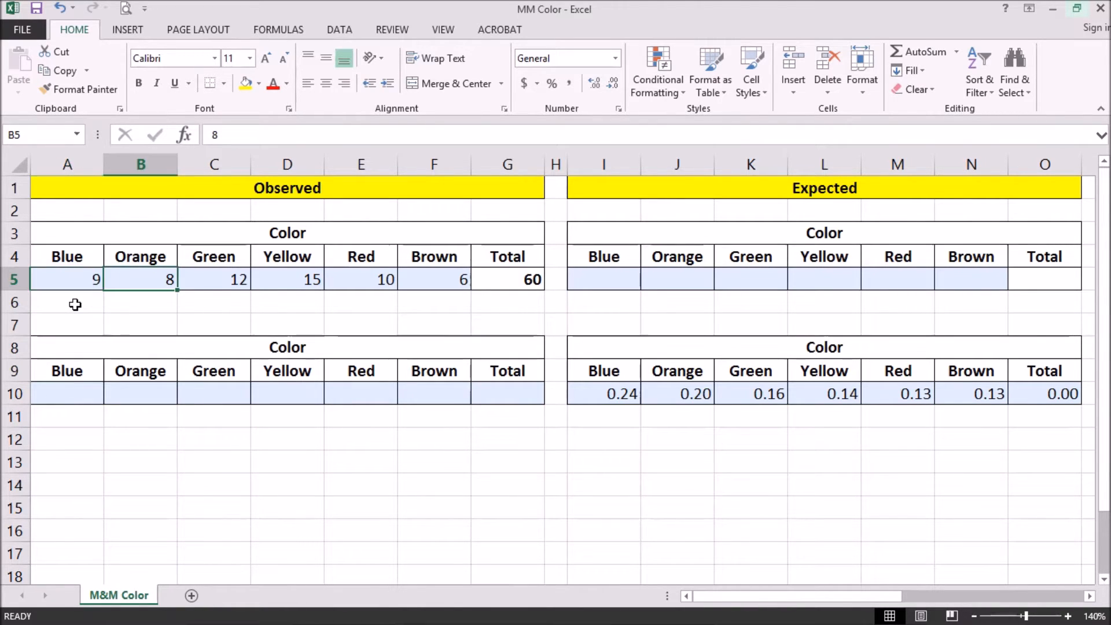
pyautogui.click(213, 279)
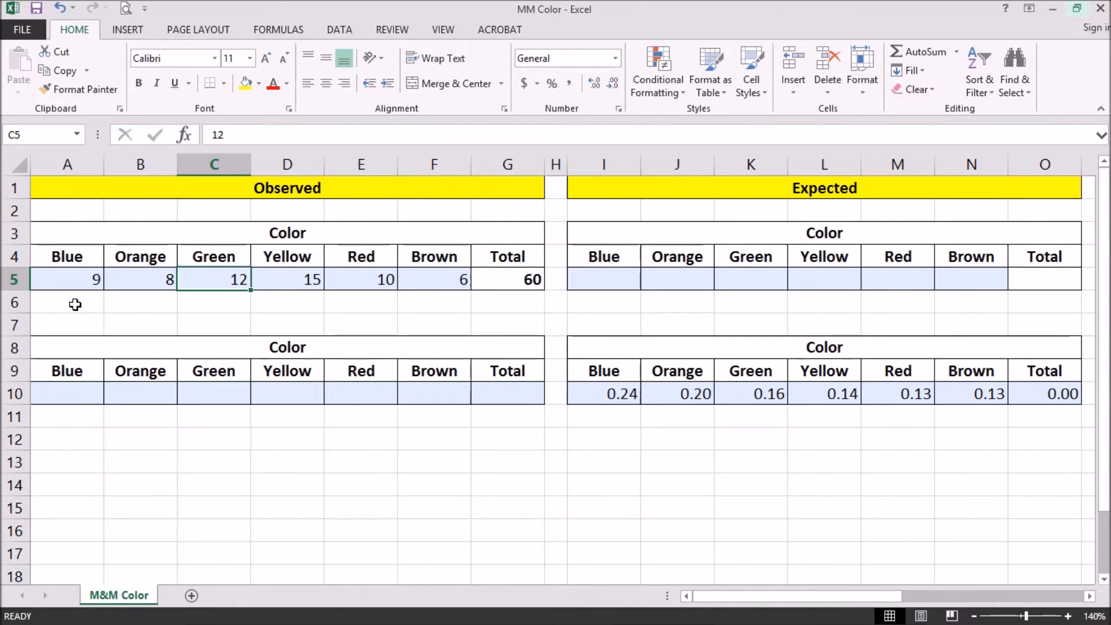
pyautogui.click(361, 279)
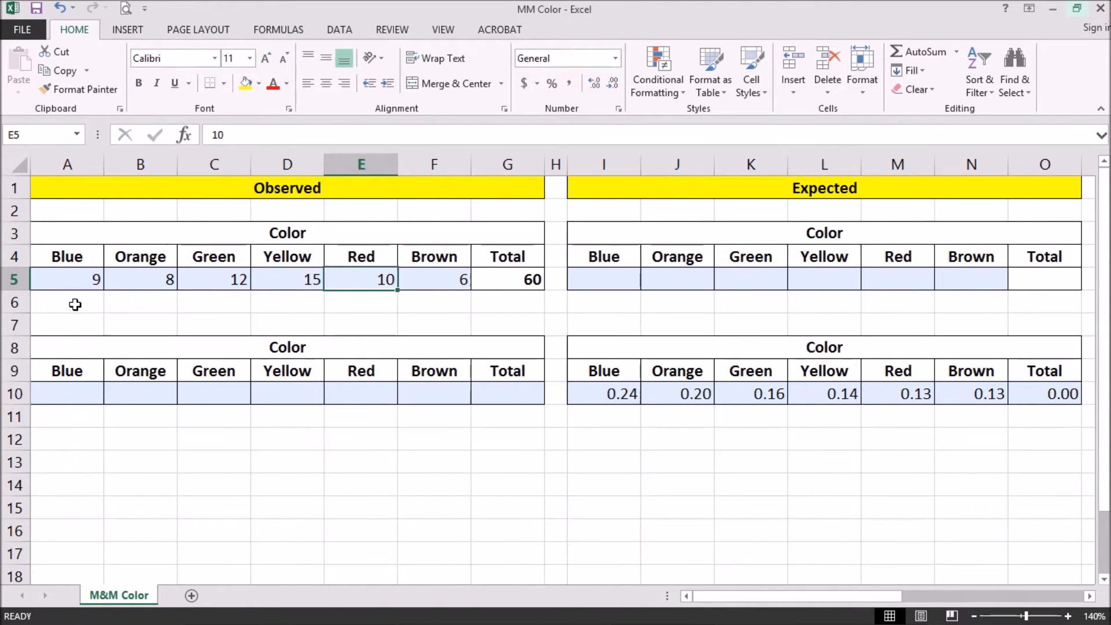
pyautogui.click(434, 279)
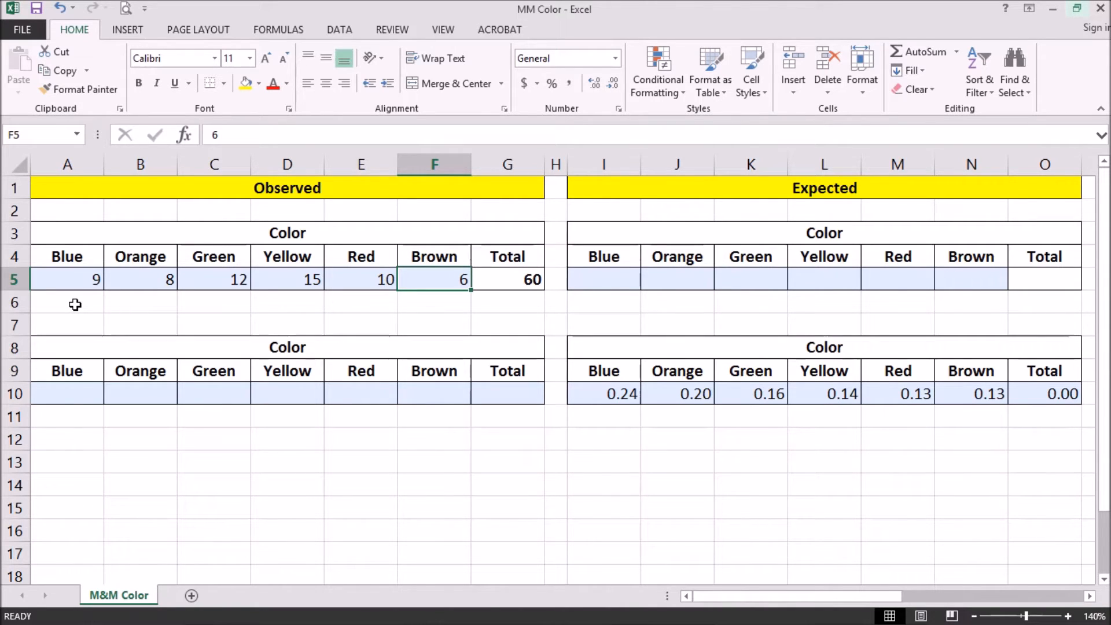
pyautogui.moveTo(739, 311)
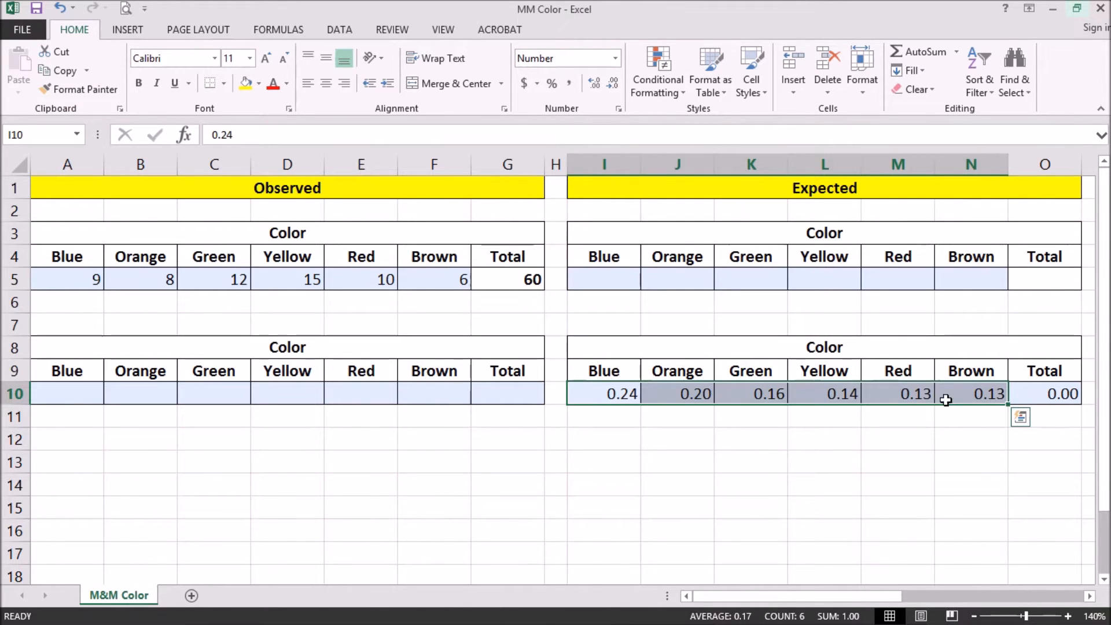
# Compute Blue's share in A10 as =A5/$G5 shown to two decimals (0.15), and verify B10's copy
pyautogui.click(68, 394)
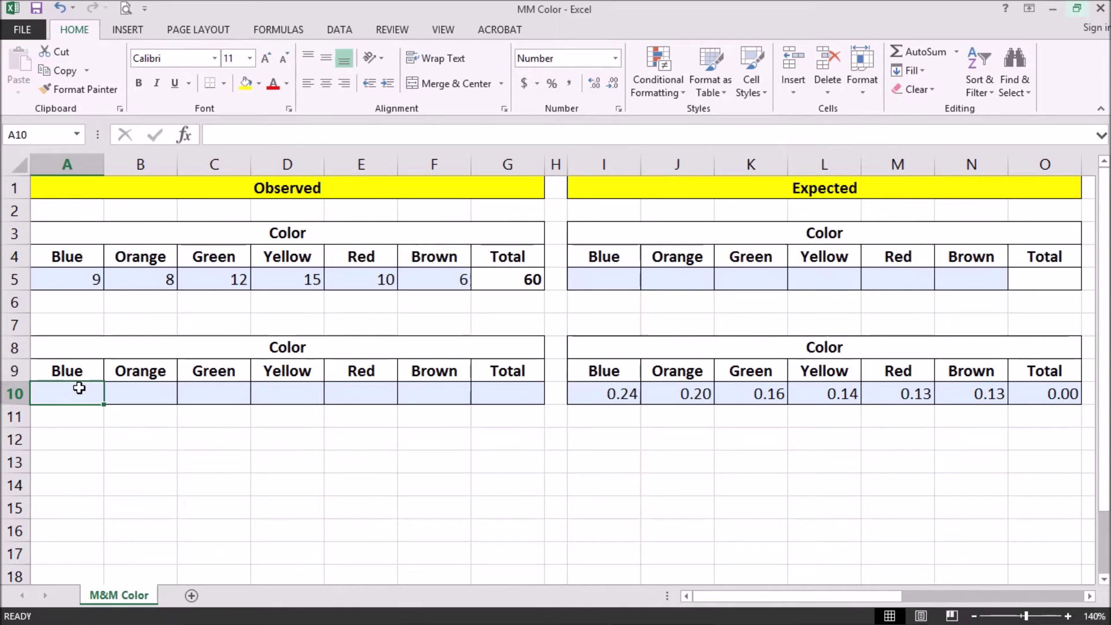
pyautogui.click(67, 279)
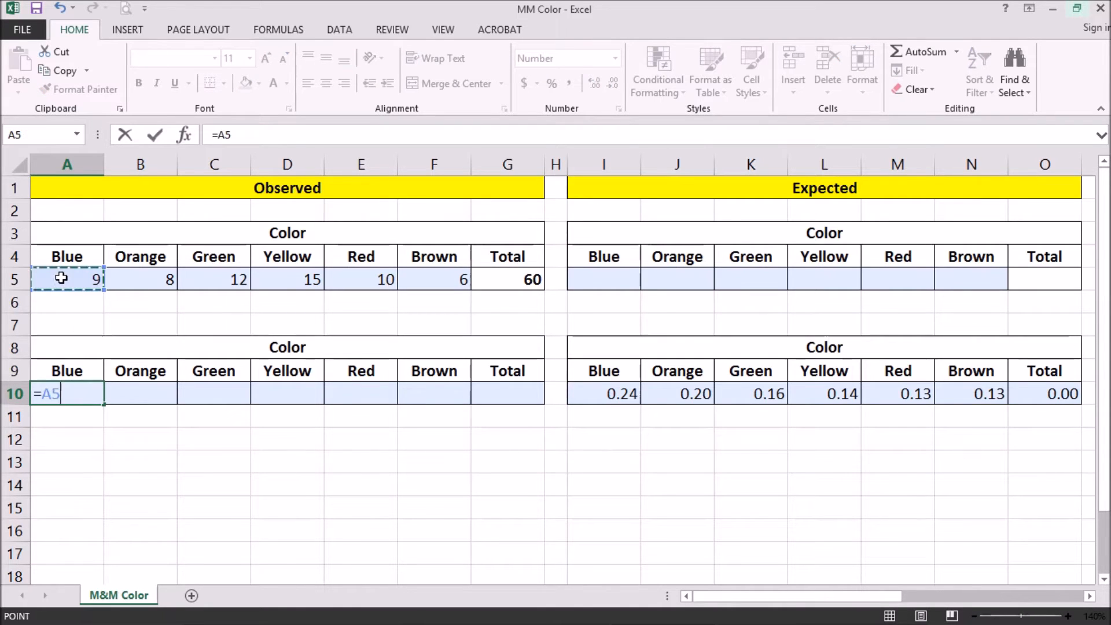
pyautogui.write('/')
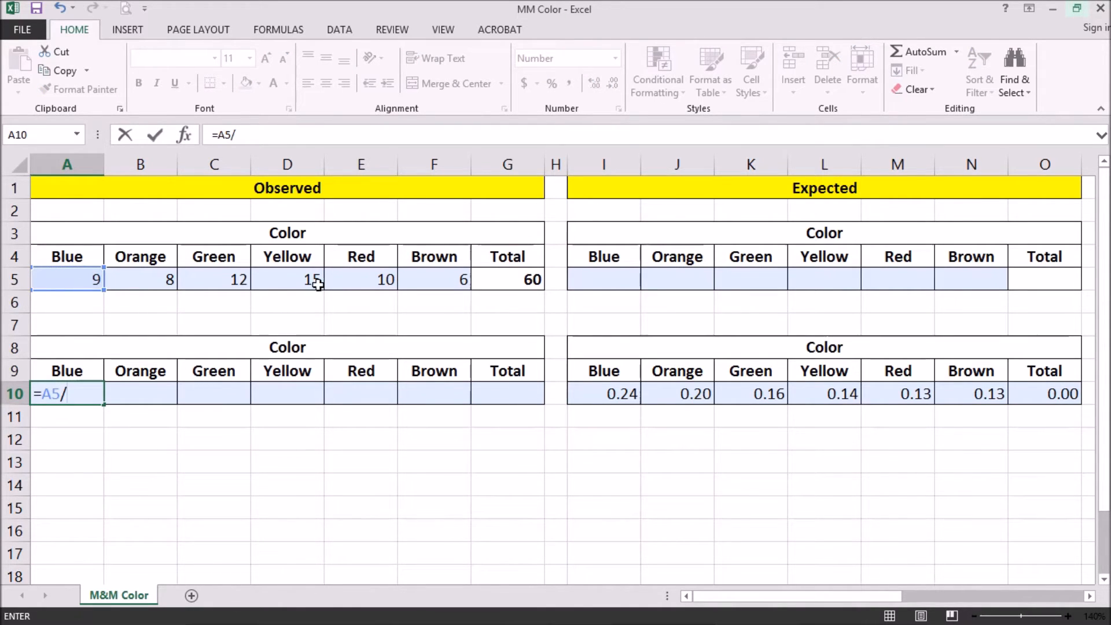
pyautogui.click(507, 278)
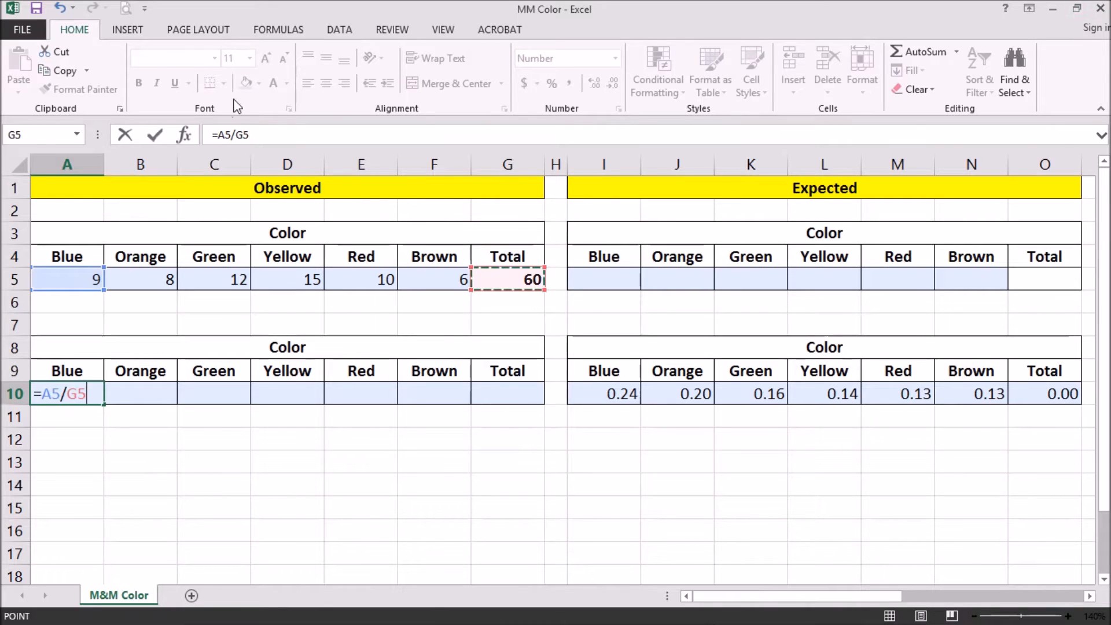
pyautogui.press('F4')
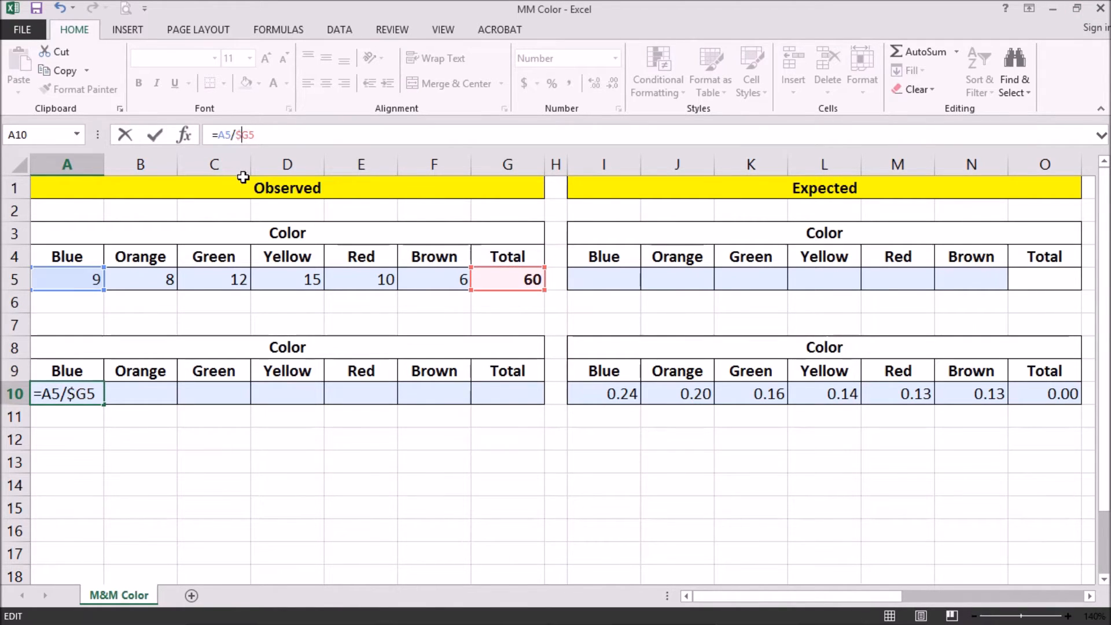
pyautogui.press('Return')
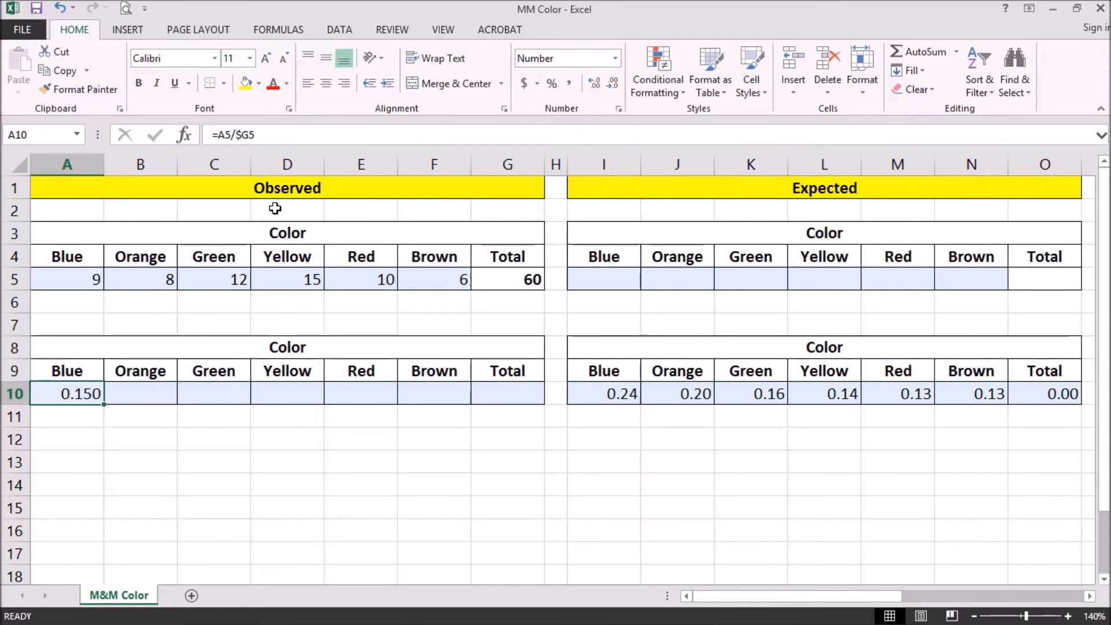
pyautogui.moveTo(611, 83)
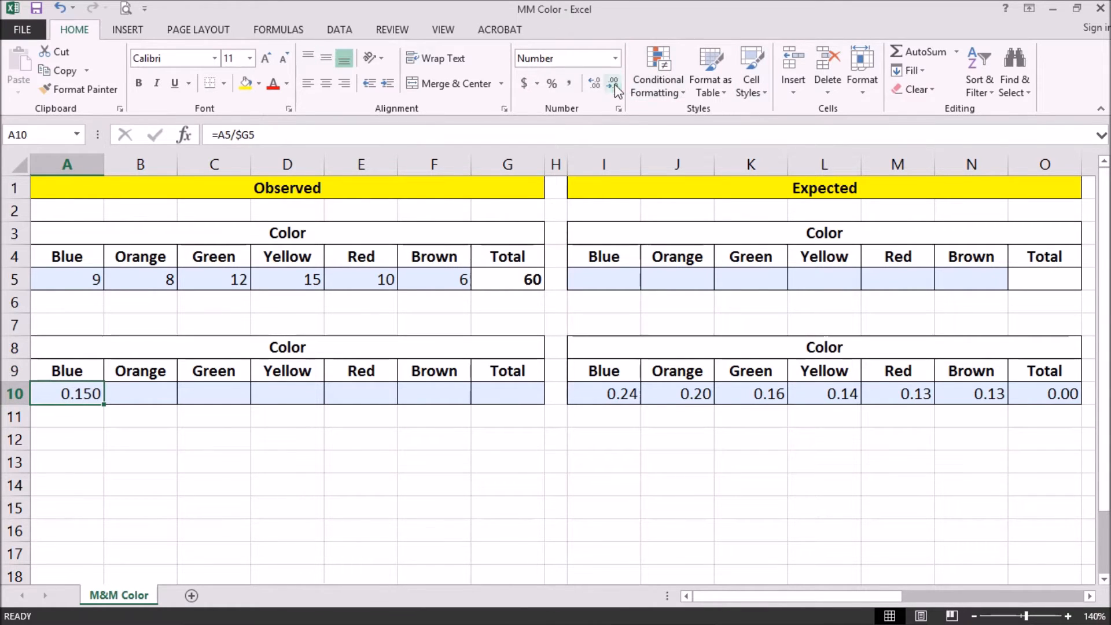
pyautogui.click(612, 83)
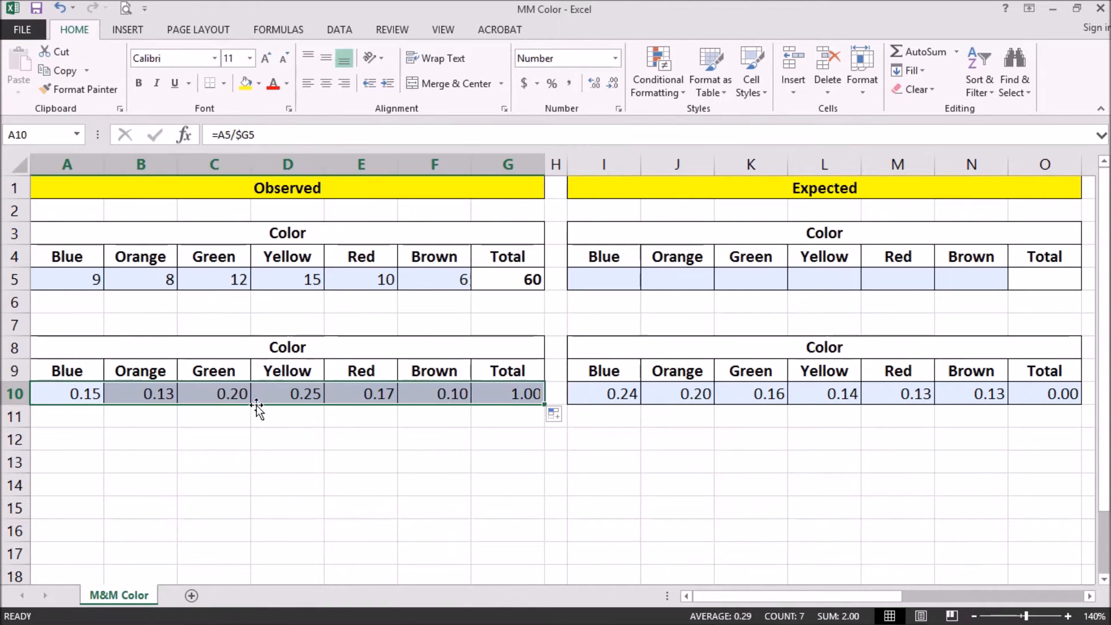
pyautogui.click(140, 393)
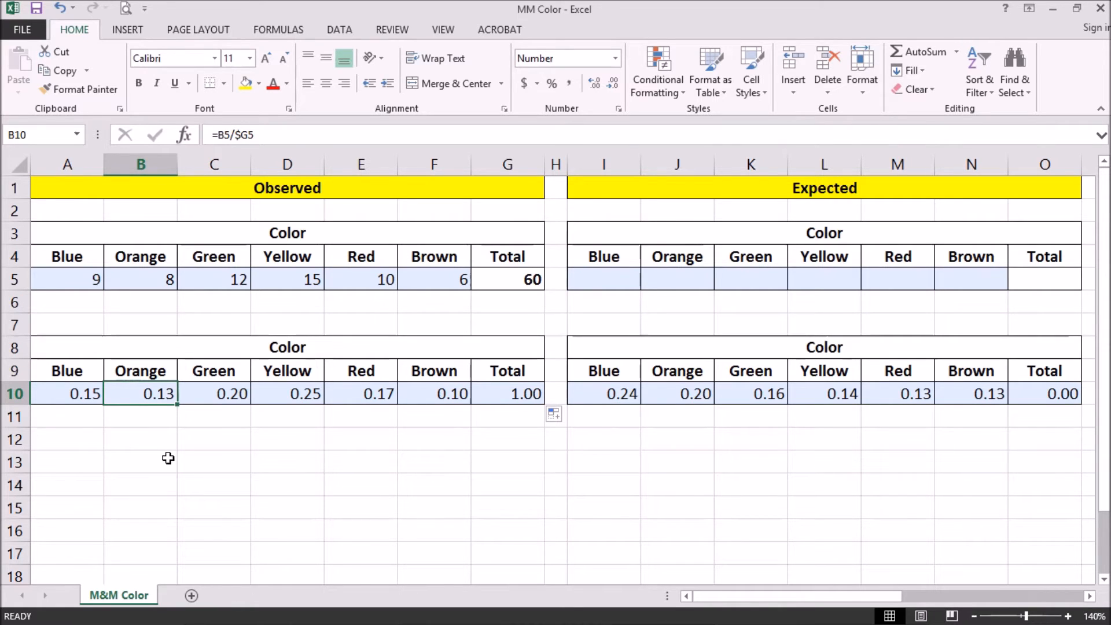
pyautogui.moveTo(602, 273)
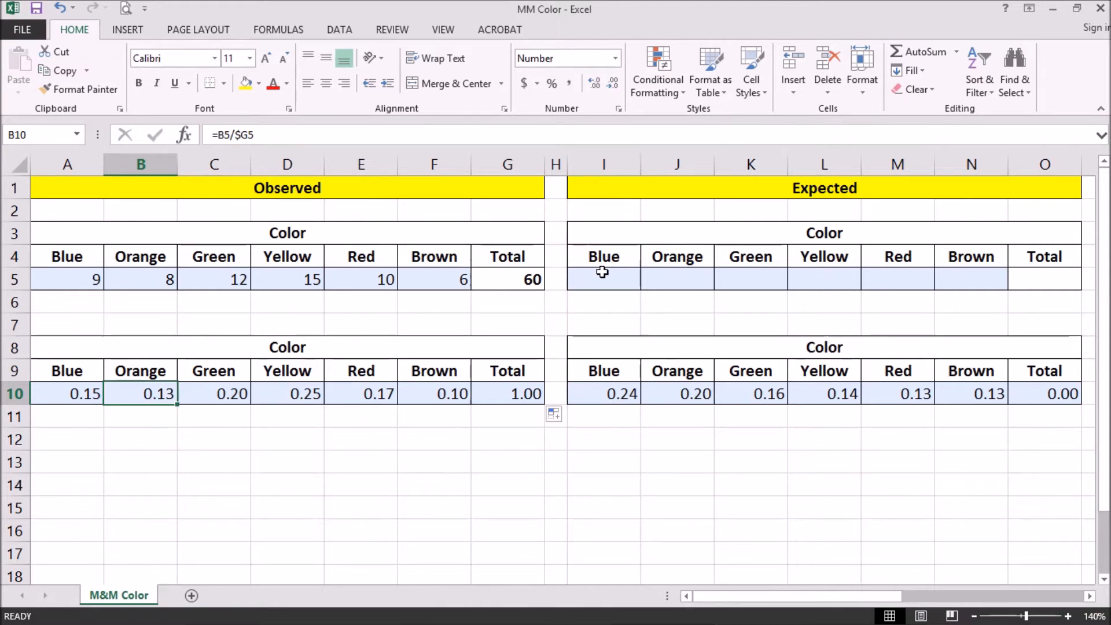
# Enter the Blue expected count in I5 as =$G5*I10, giving 14.4
pyautogui.click(603, 279)
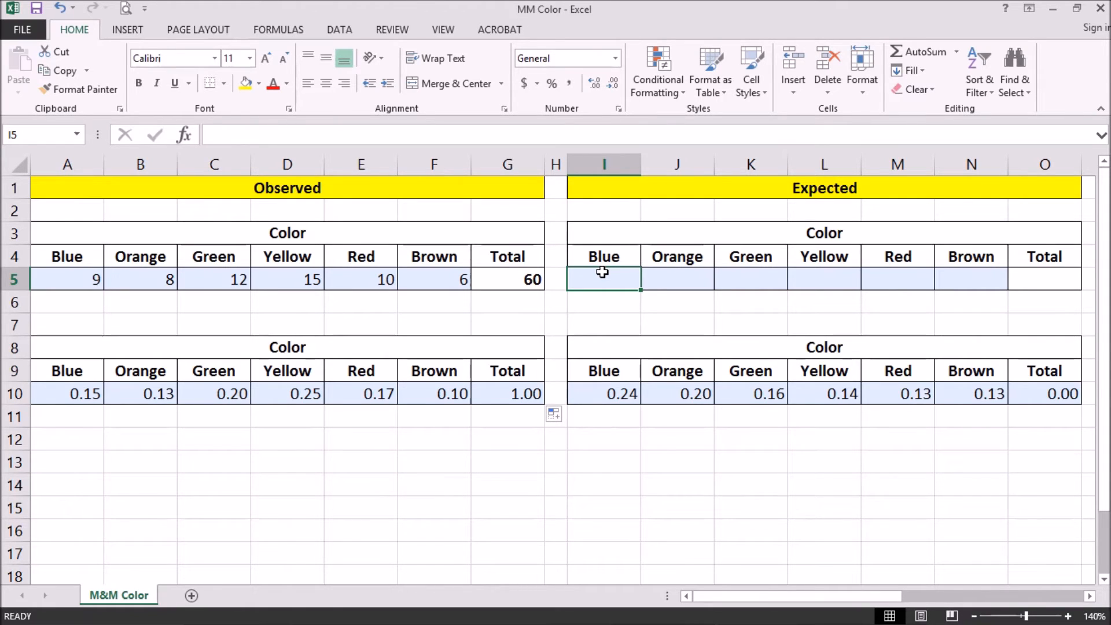
pyautogui.write('=')
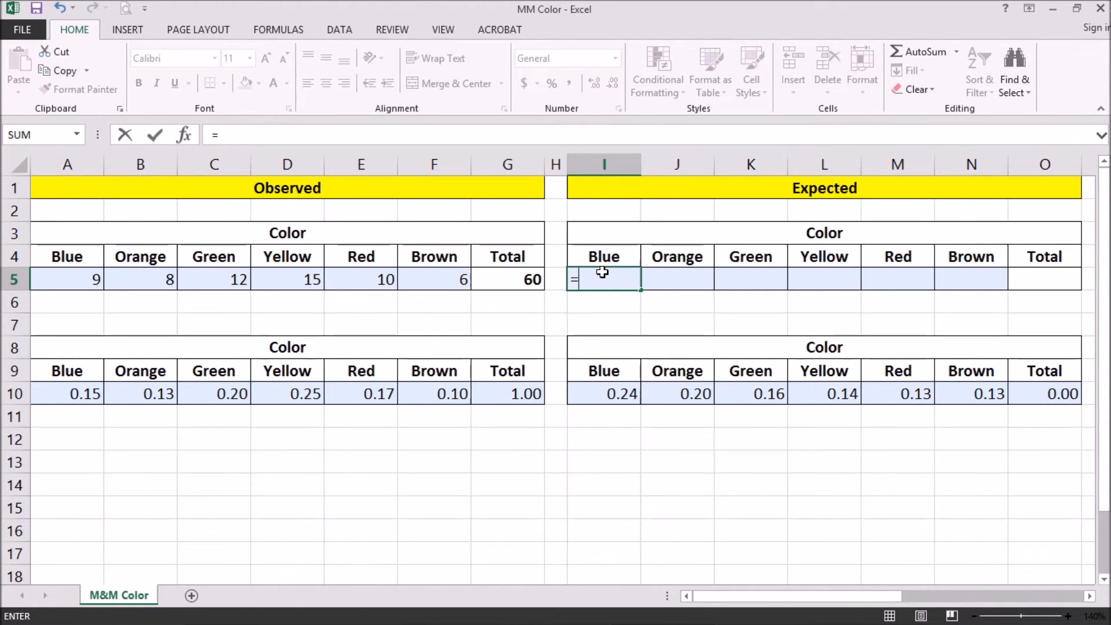
pyautogui.click(507, 279)
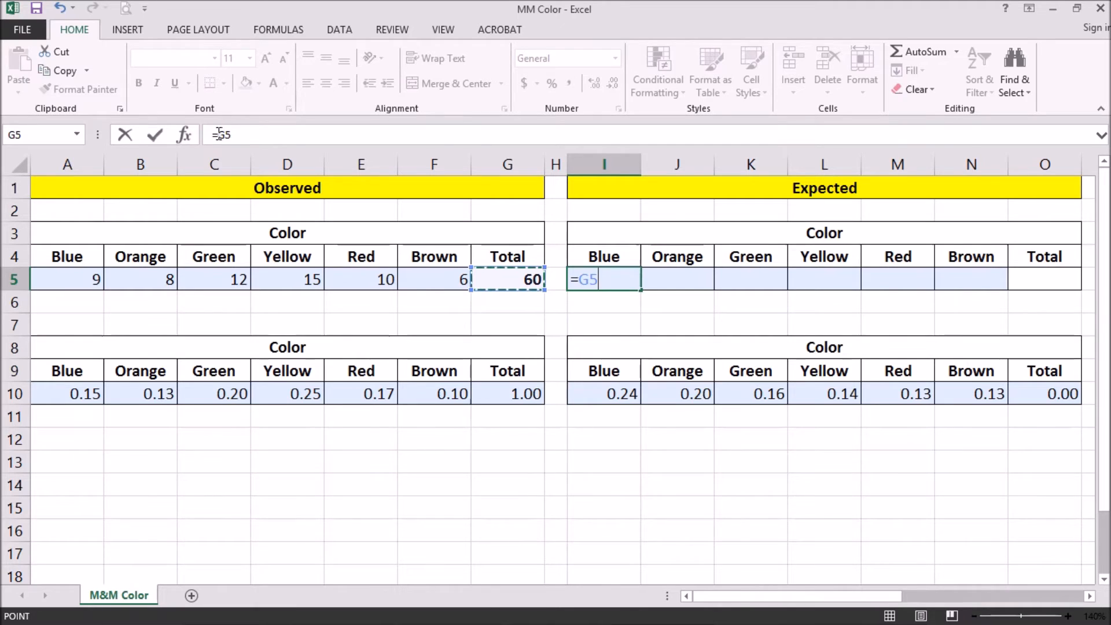
pyautogui.press('F4')
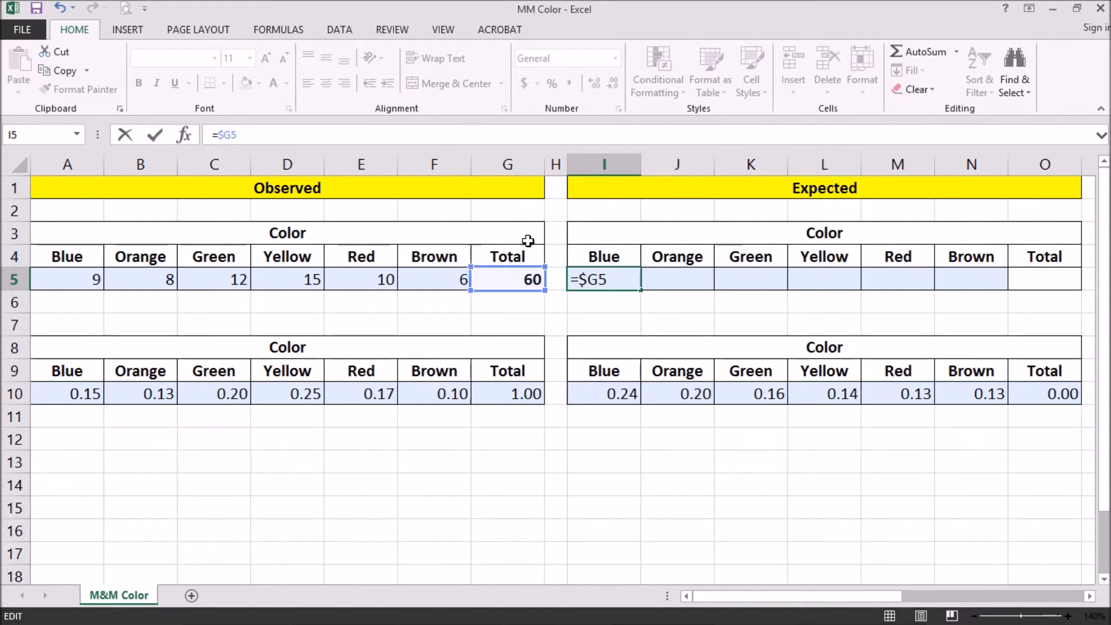
pyautogui.write('*')
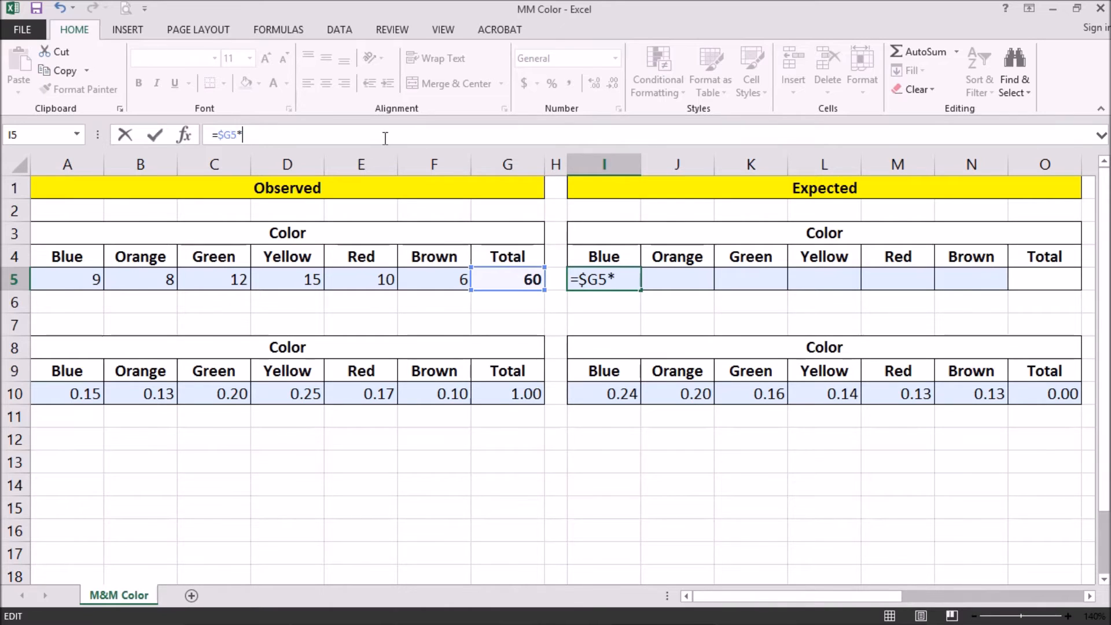
pyautogui.click(603, 393)
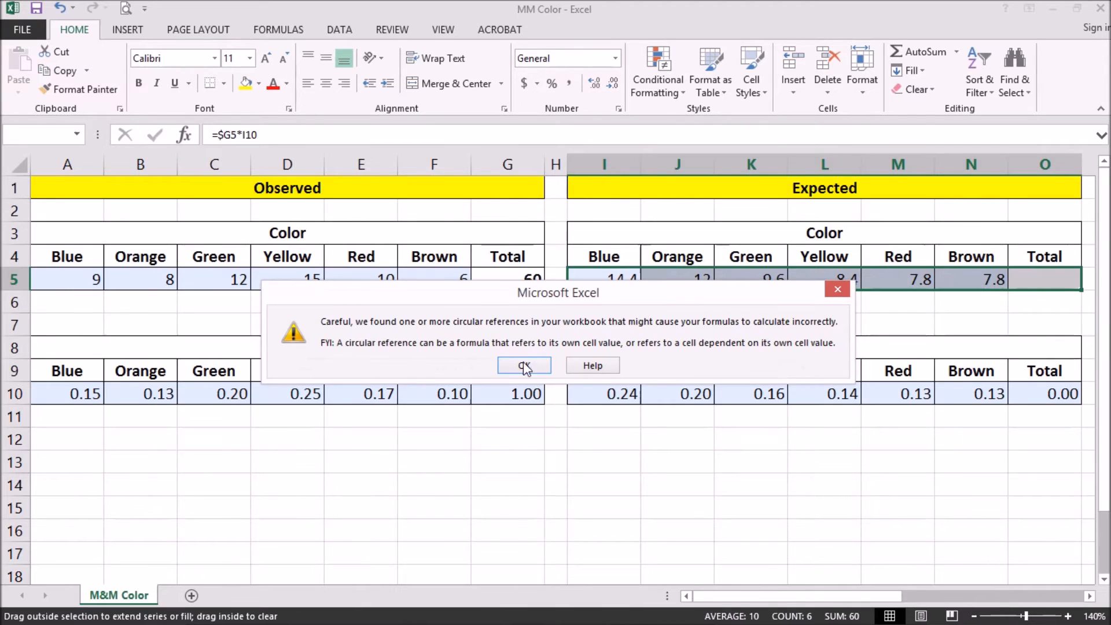
# Accept the circular-reference warning and total the expected counts in O5 as 60
pyautogui.click(524, 364)
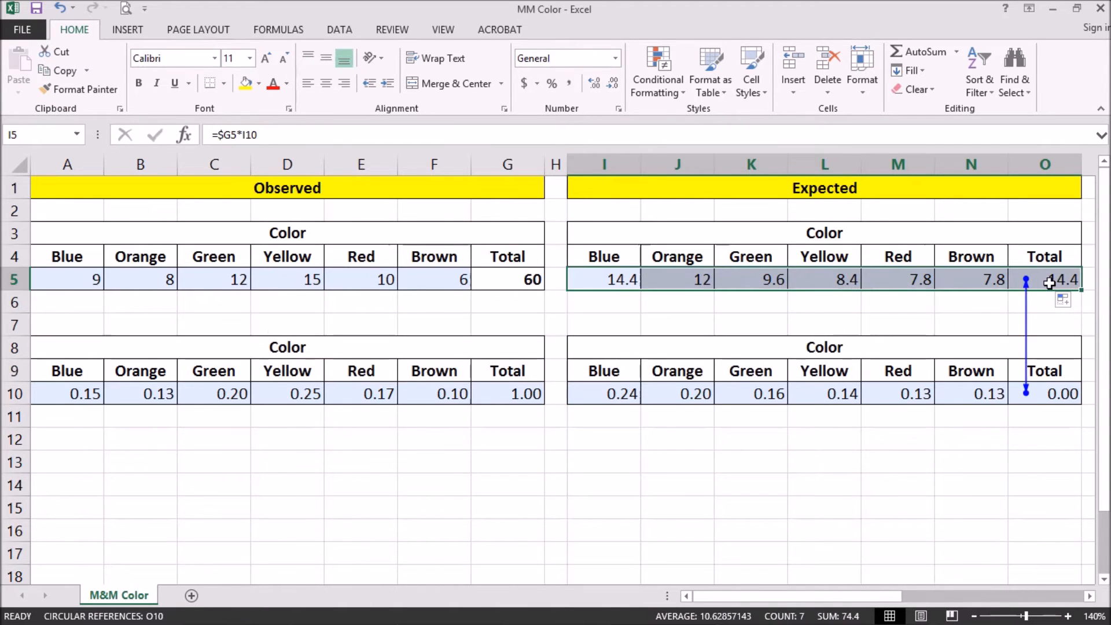
pyautogui.write('=')
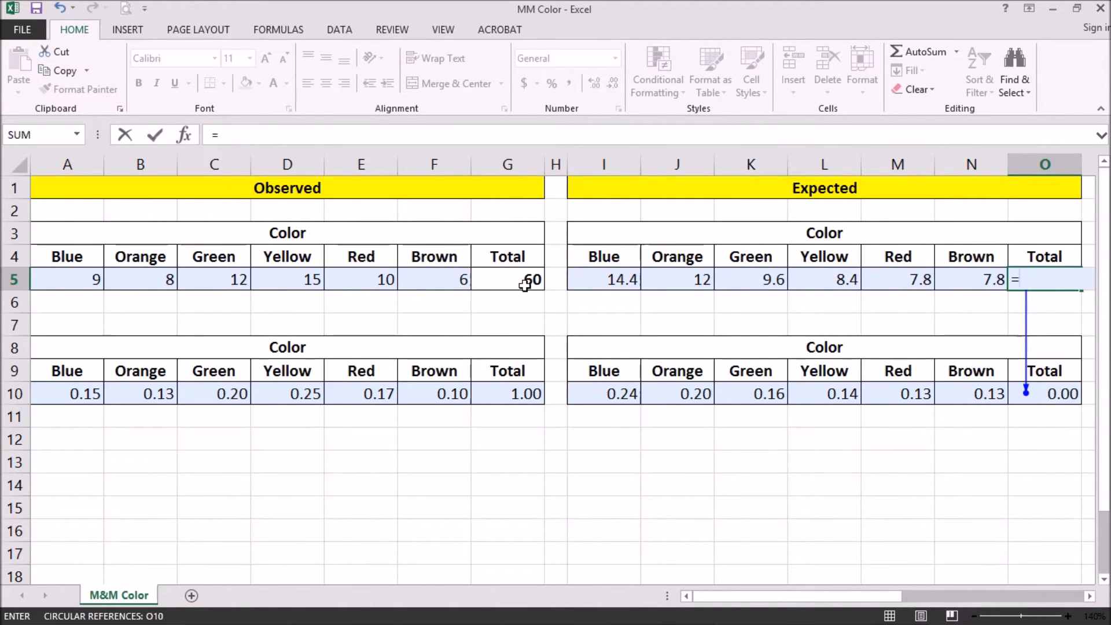
pyautogui.press('Return')
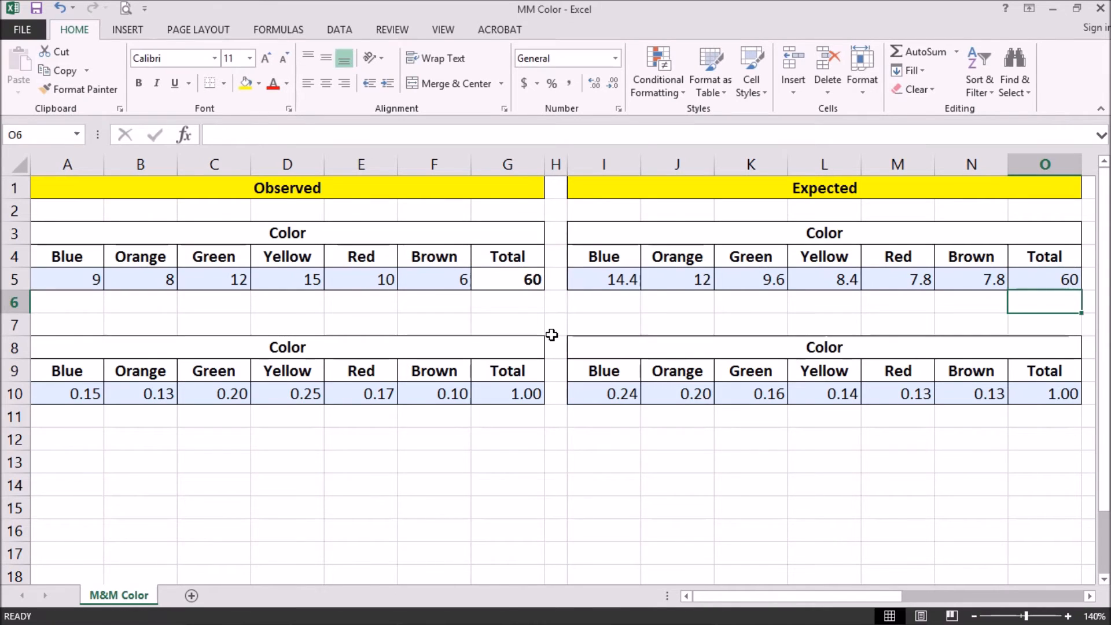
# Verify the Green, Yellow, Red and Brown expected-count formulas and bring the Chi-Square Calculation table into view
pyautogui.click(750, 279)
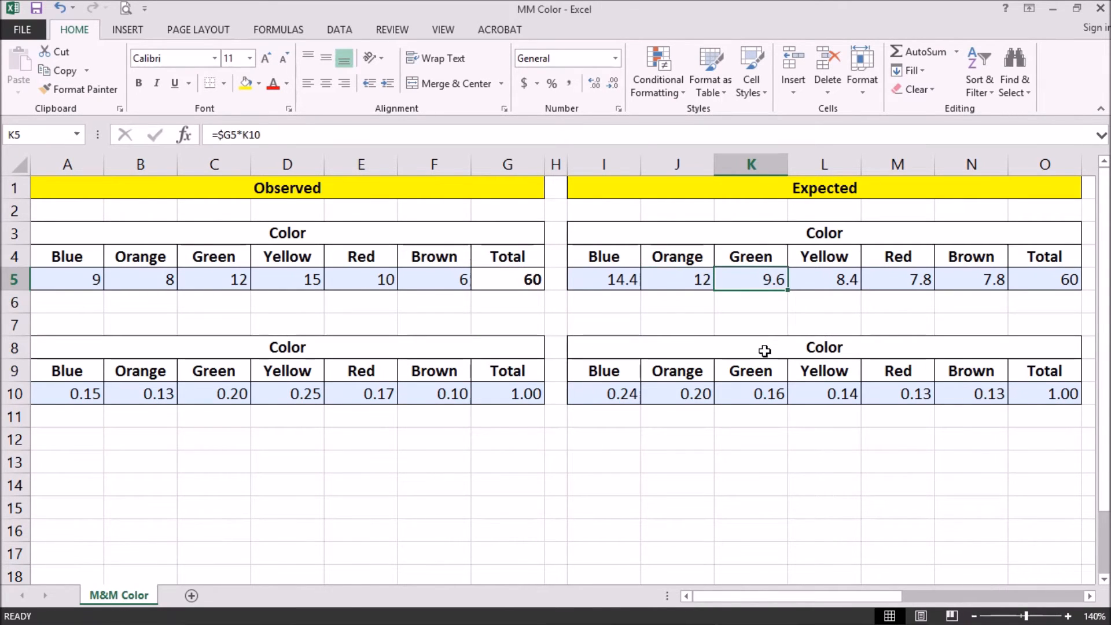
pyautogui.click(824, 279)
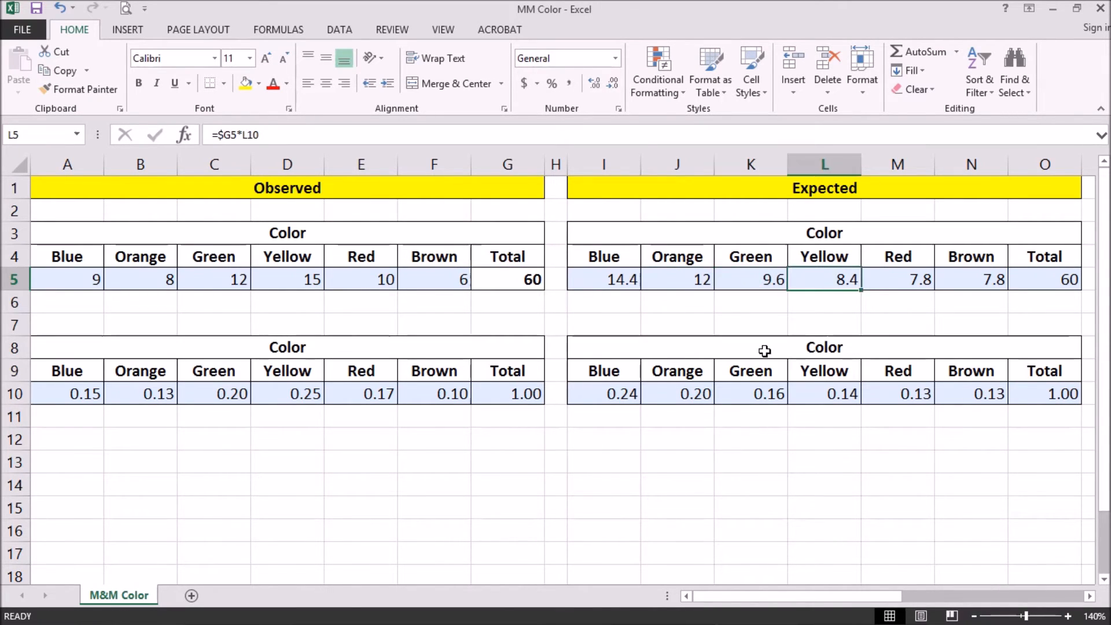
pyautogui.click(896, 279)
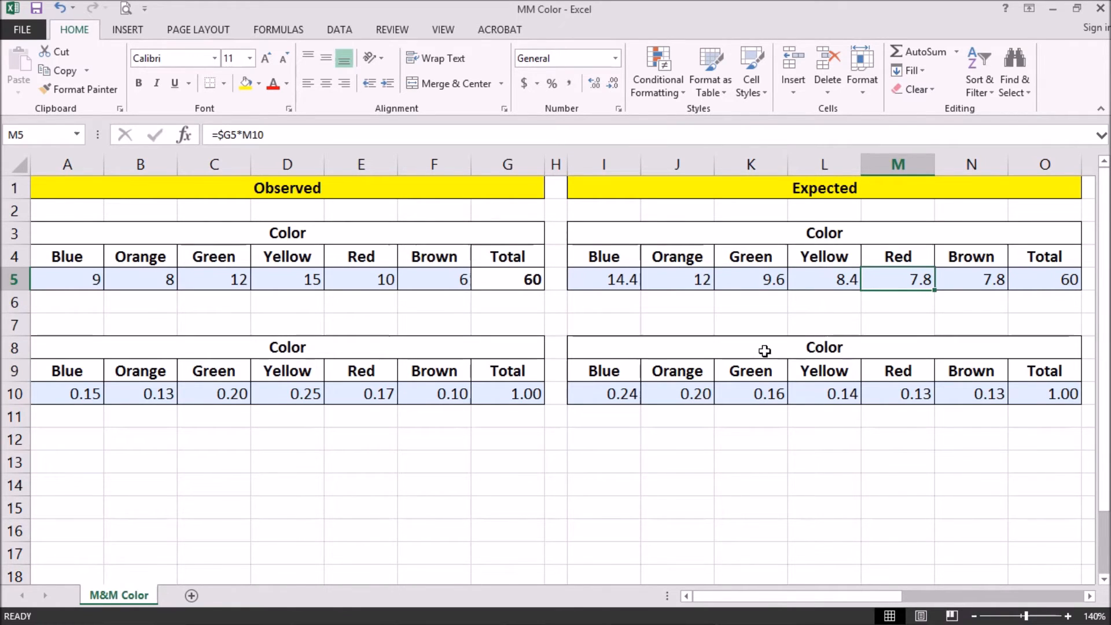
pyautogui.click(971, 279)
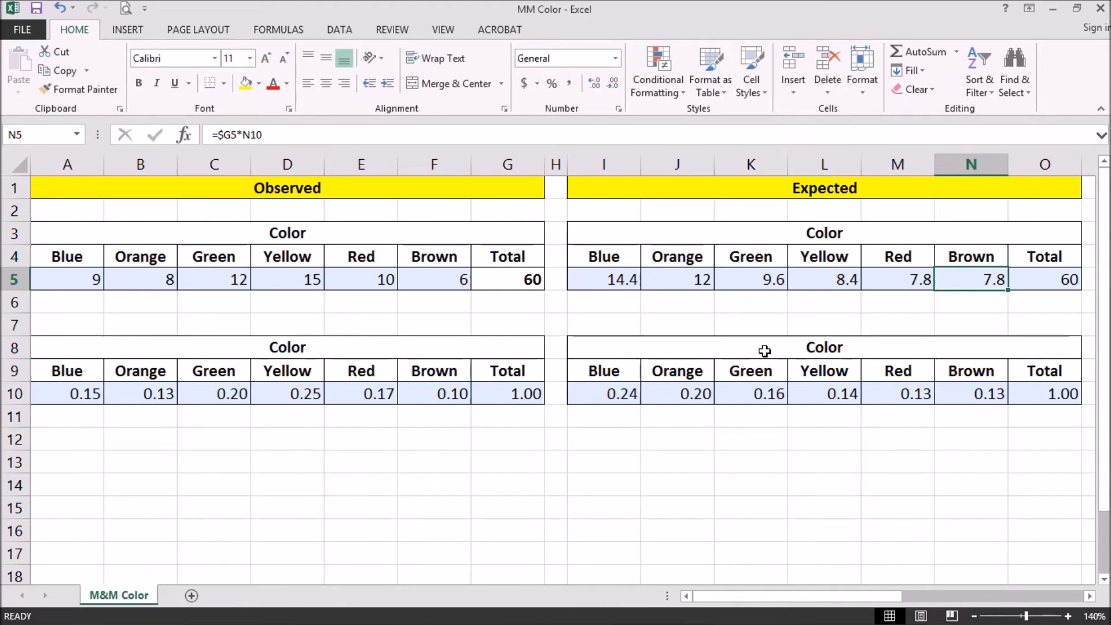
pyautogui.click(1044, 279)
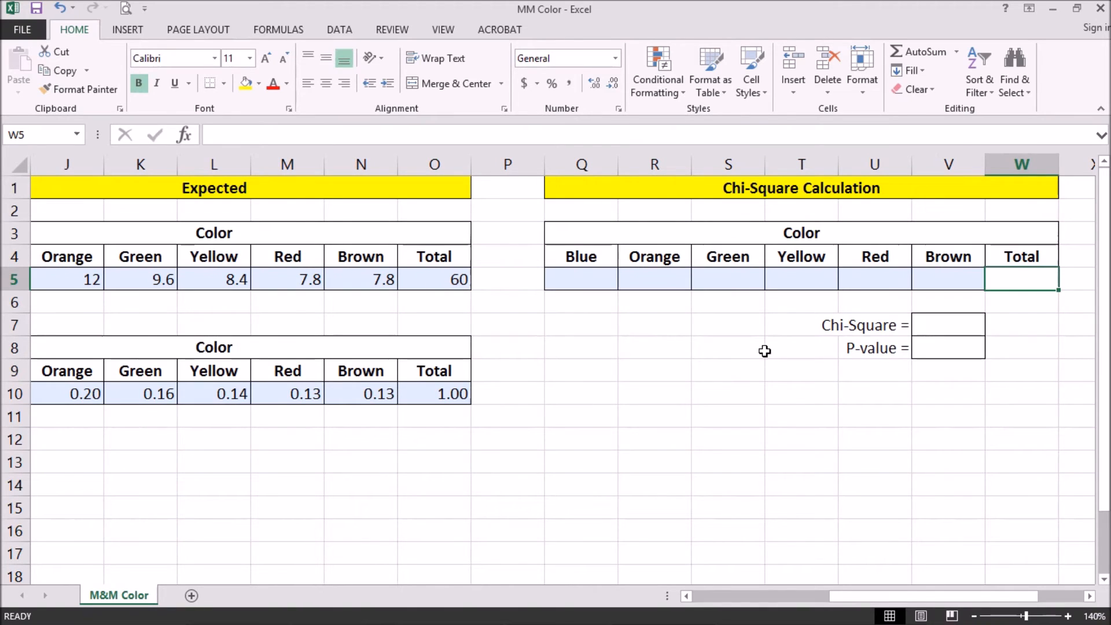
# Enter Blue's contribution =(A5-I5)^2/I5 in Q5 and fill right, giving 2.025 through 0.415
pyautogui.click(580, 279)
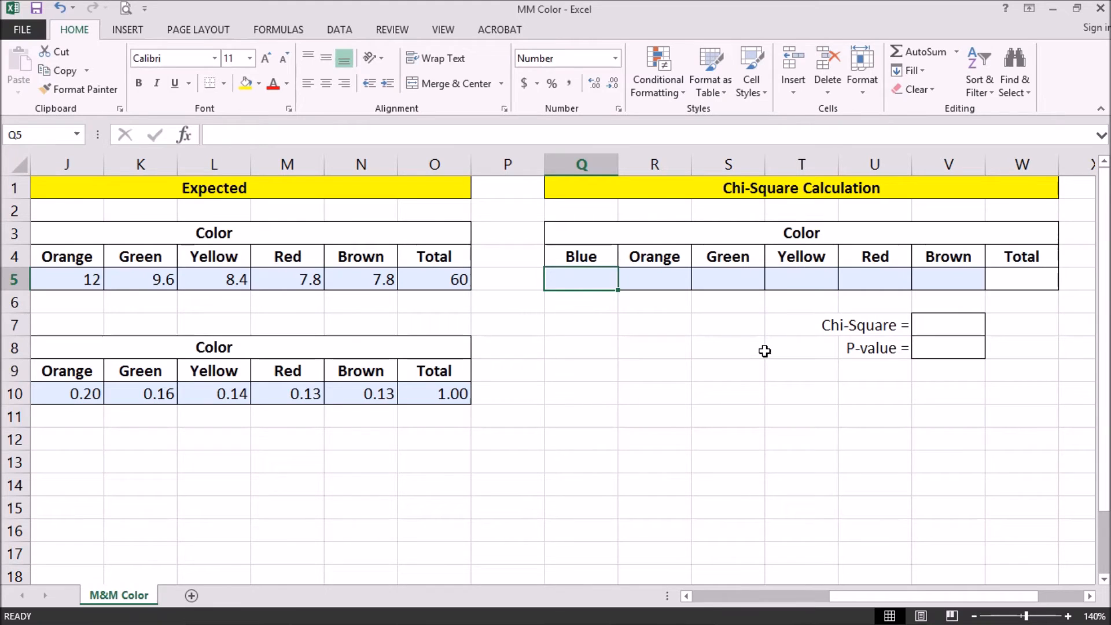
pyautogui.write('=(')
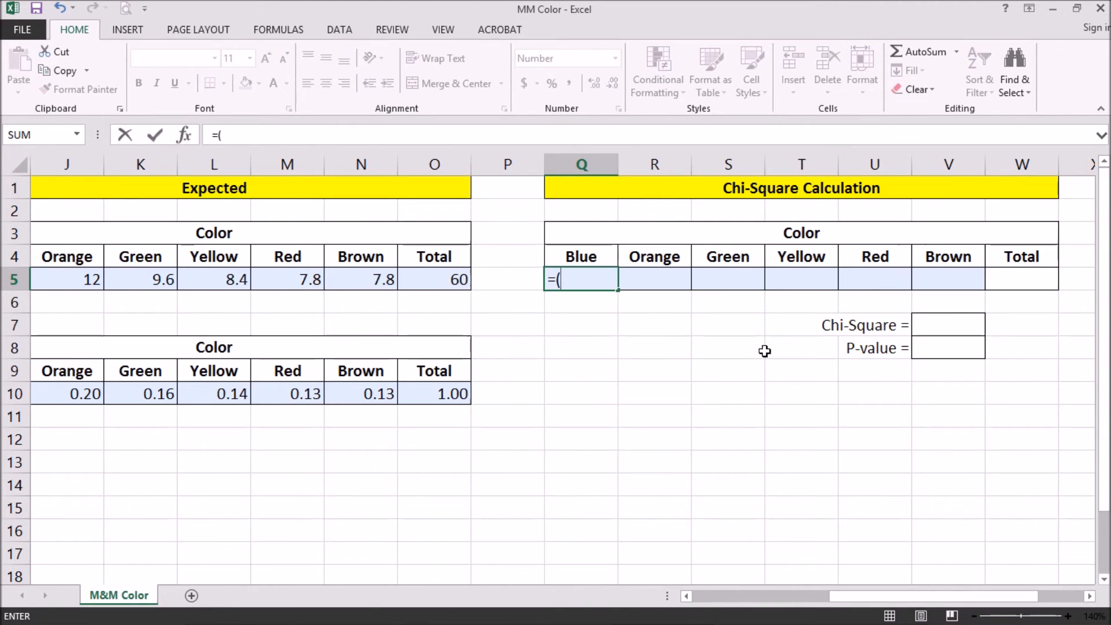
pyautogui.click(507, 279)
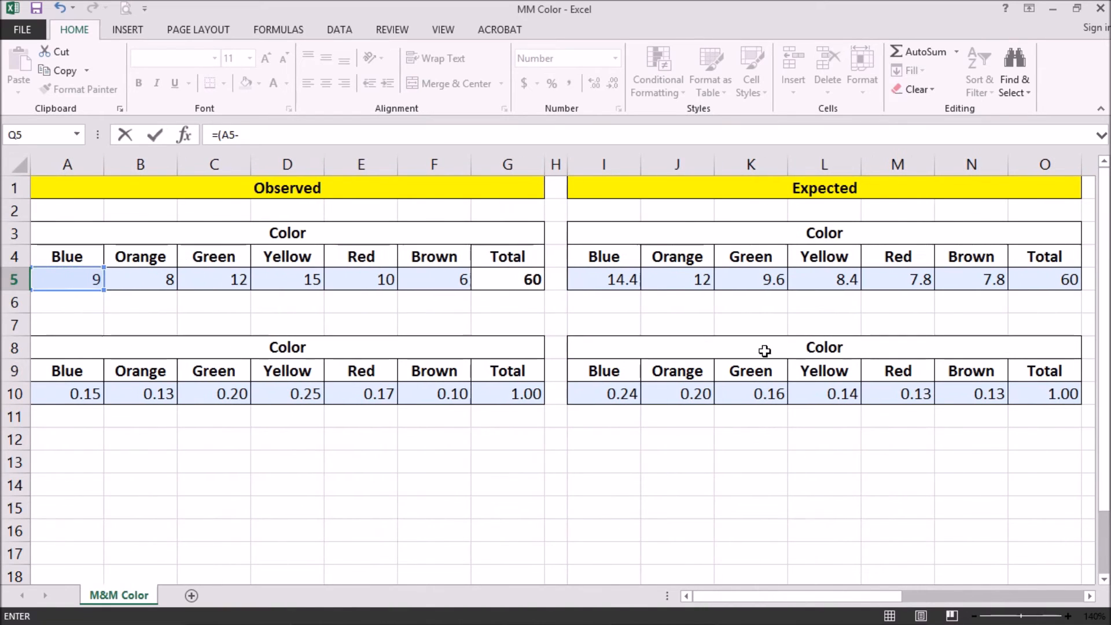
pyautogui.moveTo(623, 280)
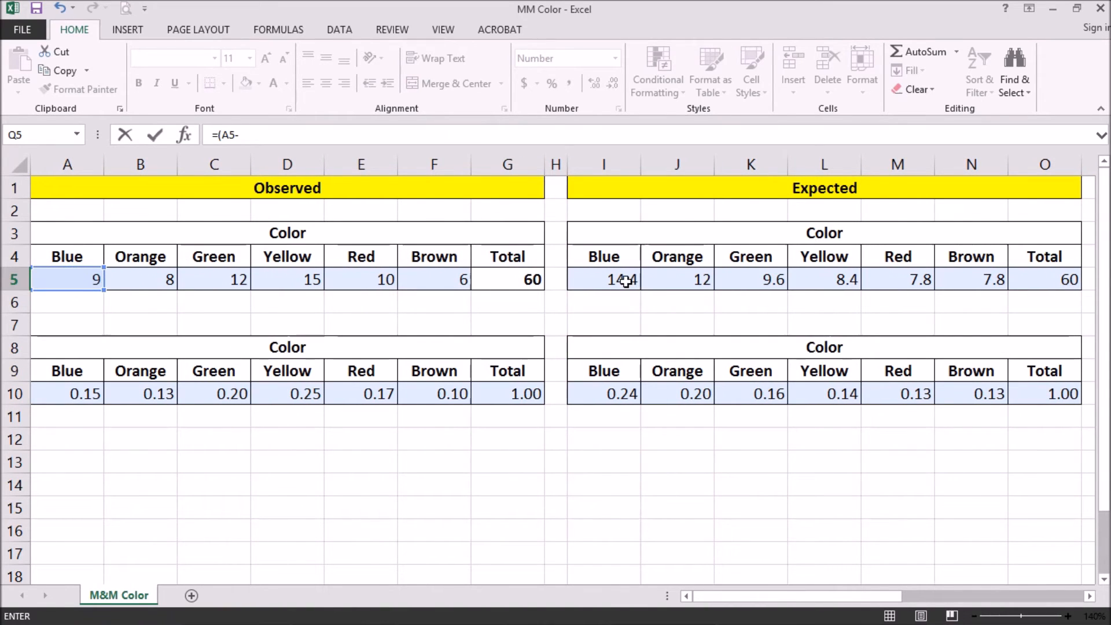
pyautogui.click(603, 279)
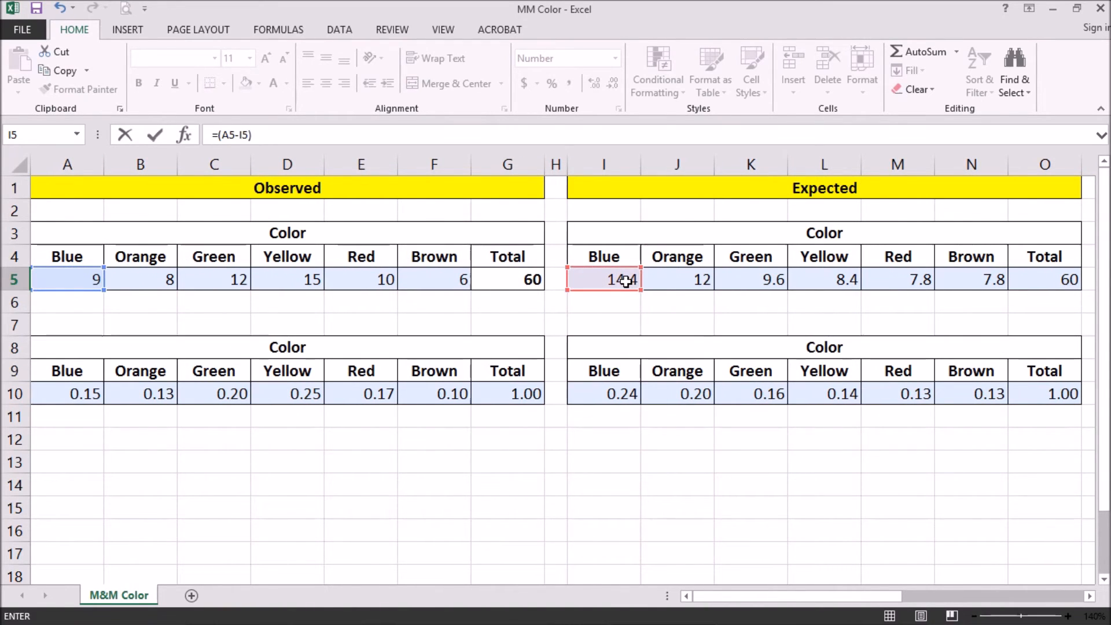
pyautogui.write('^2')
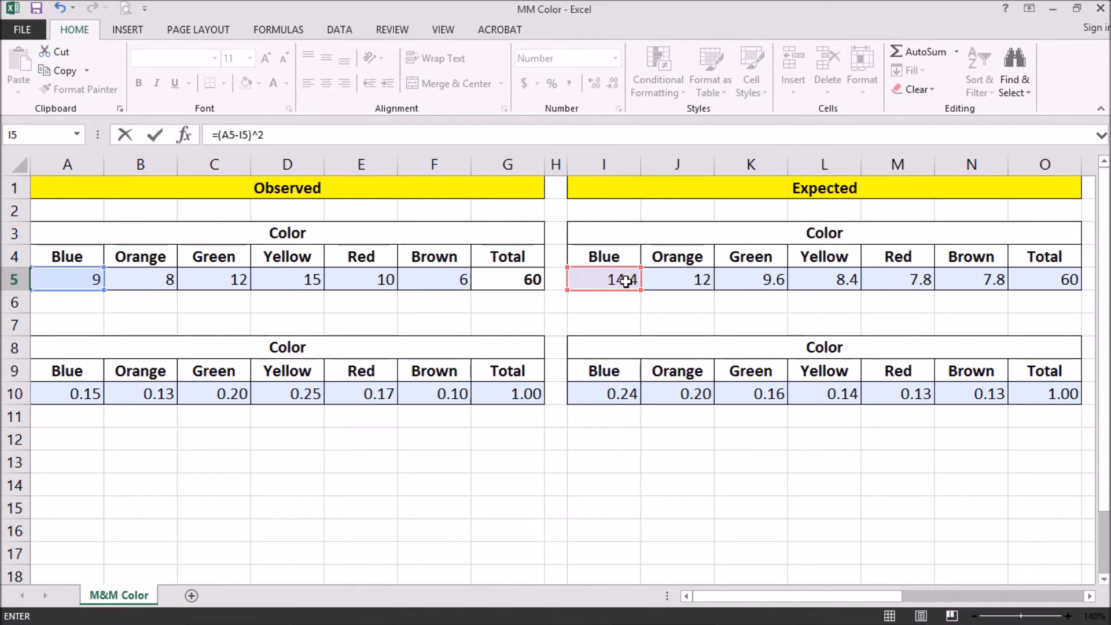
pyautogui.write('/')
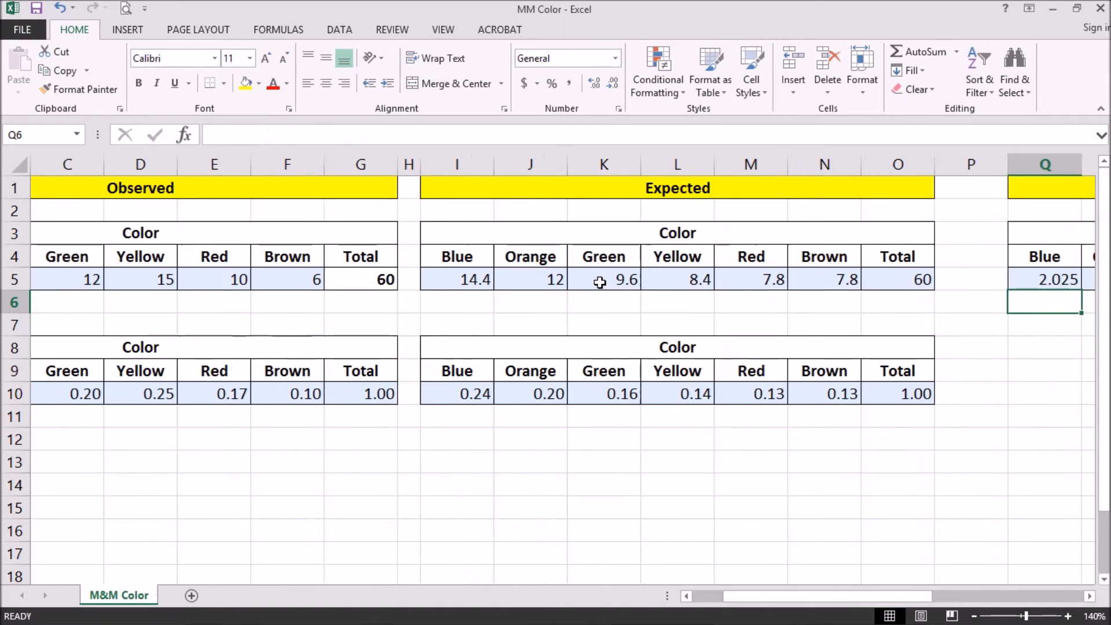
pyautogui.hscroll(3)
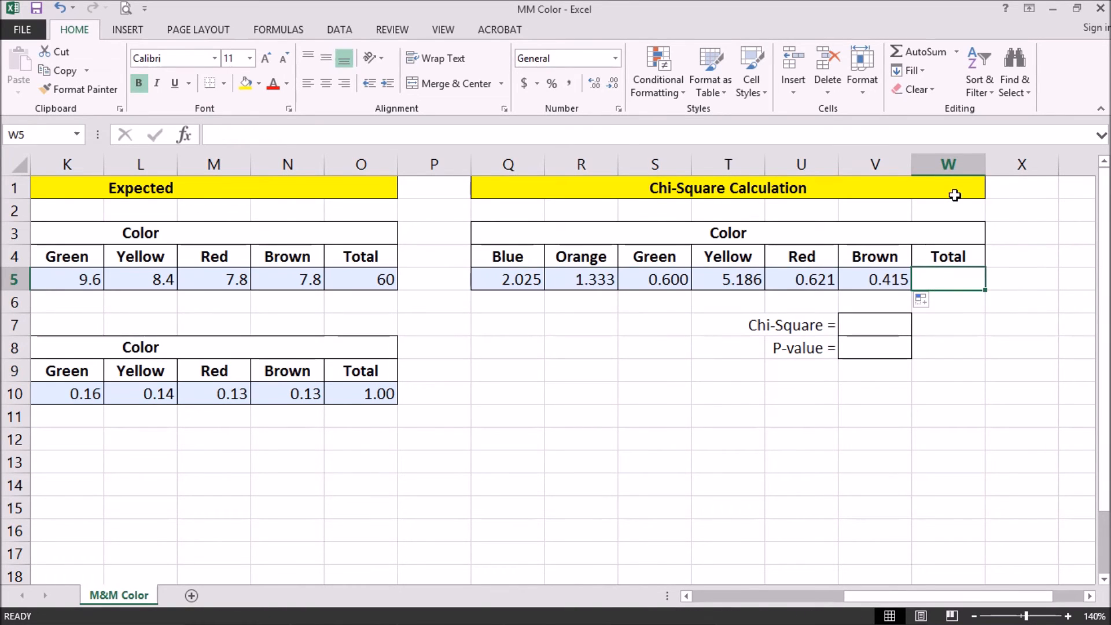
pyautogui.moveTo(581, 80)
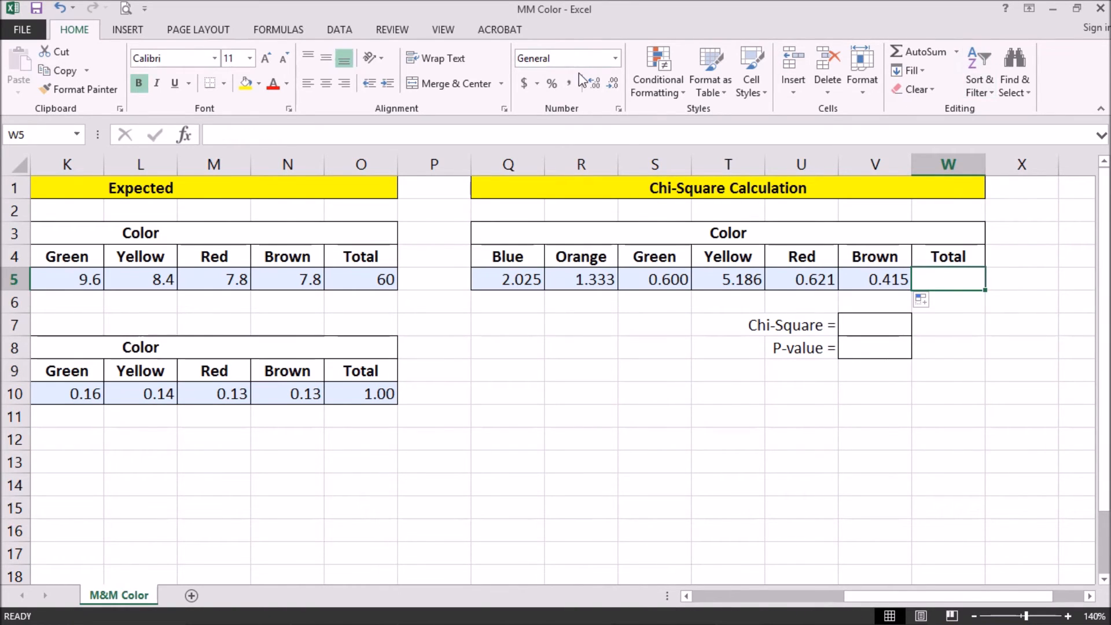
# Total the six contributions in W5 as 10.180 and link the Chi-Square cell to it (10.18)
pyautogui.click(920, 52)
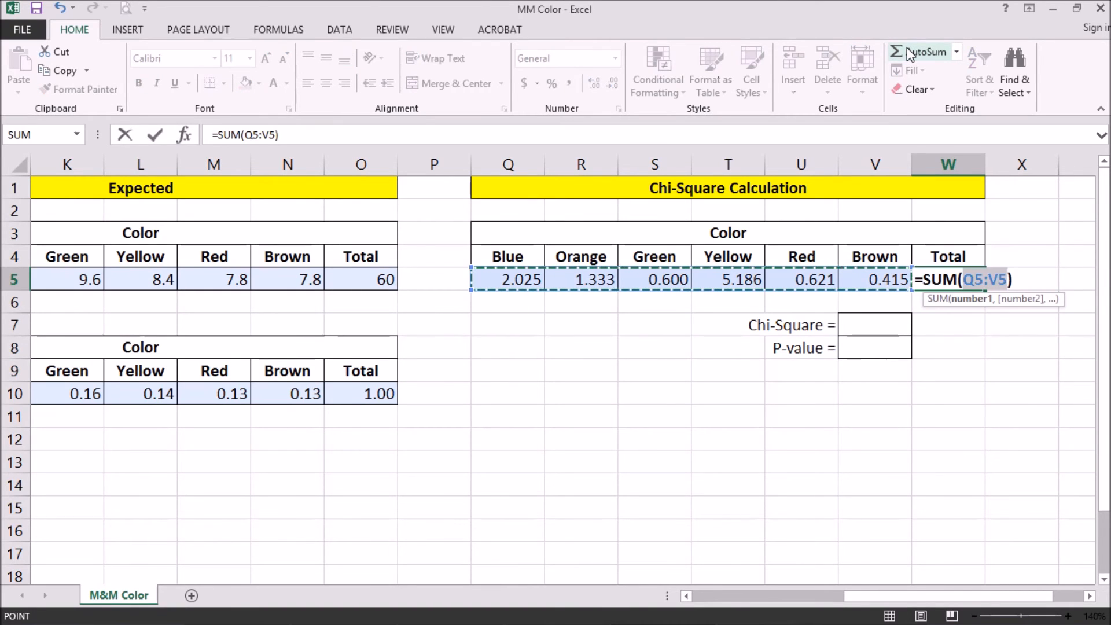
pyautogui.press('Return')
pyautogui.write('=')
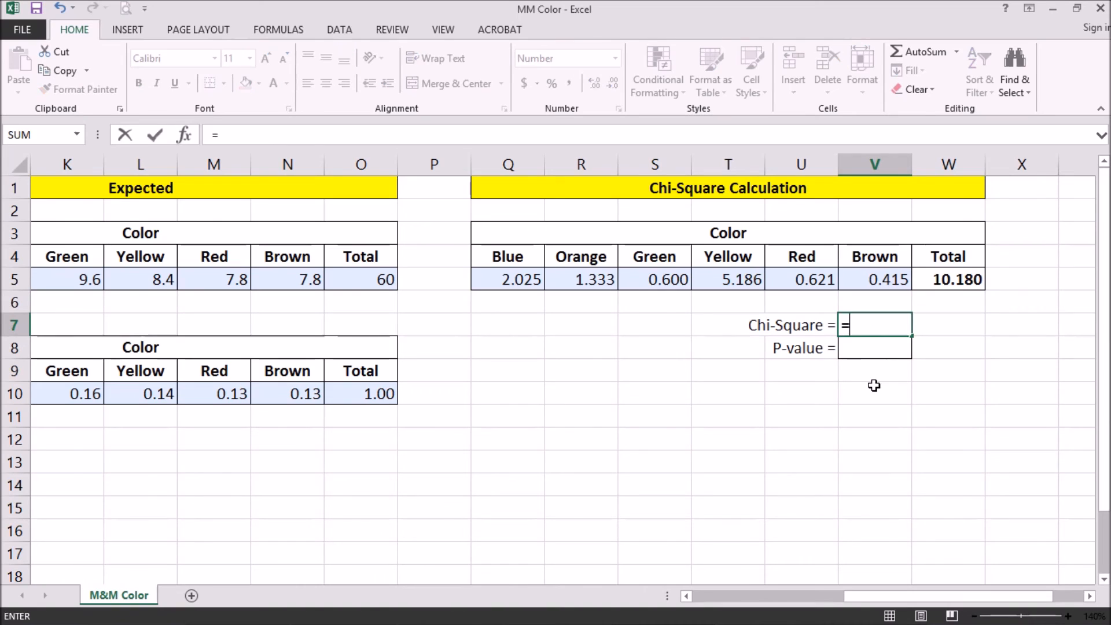
pyautogui.click(948, 279)
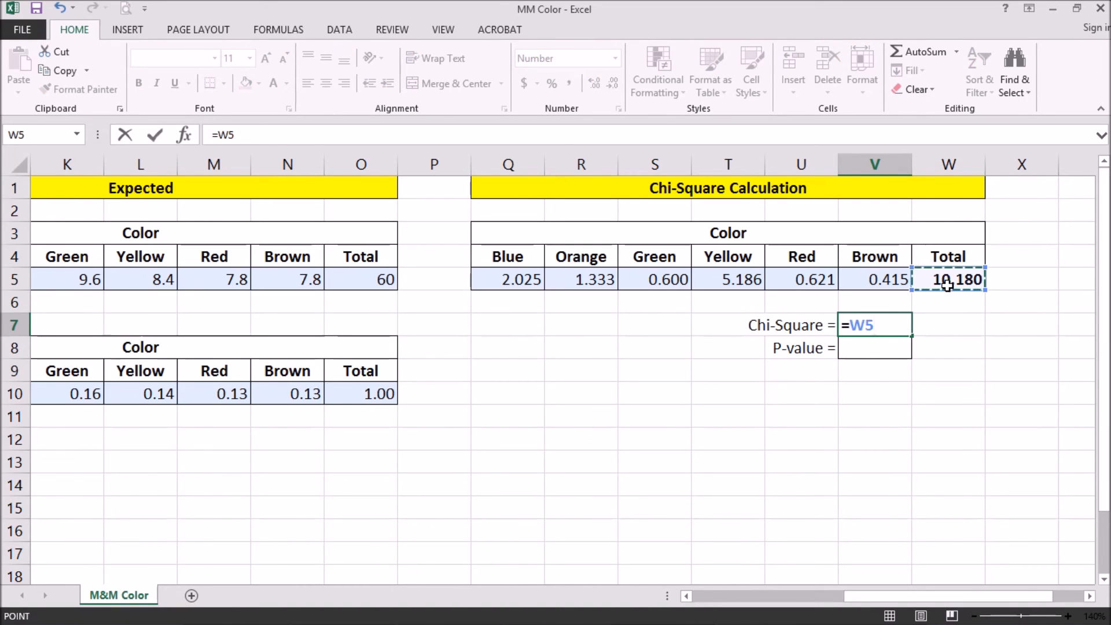
pyautogui.press('Return')
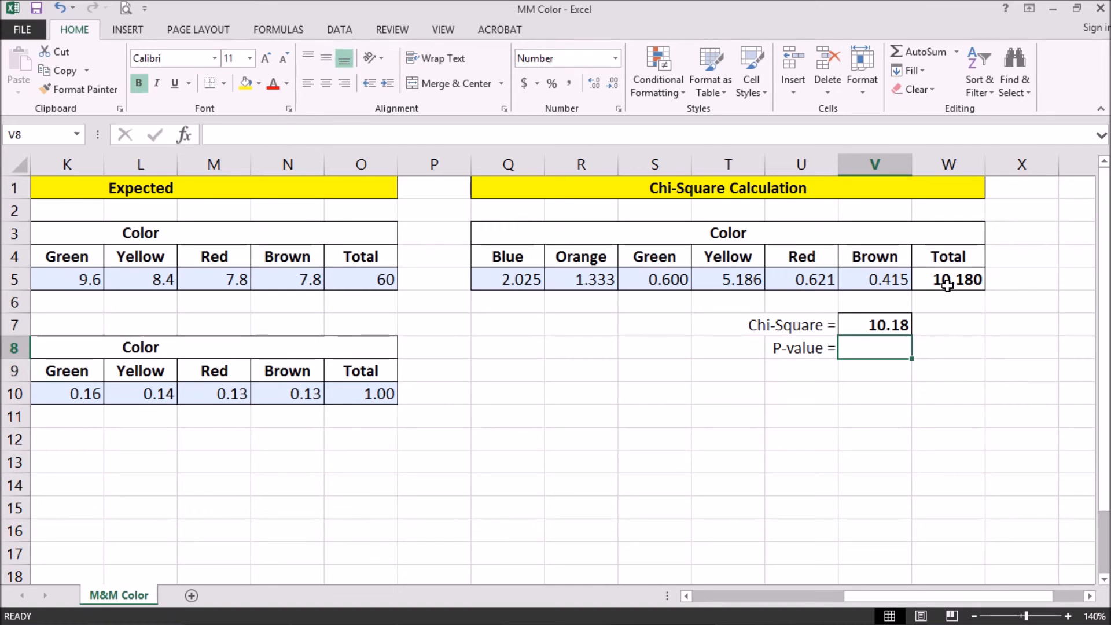
# Compute the P-value 0.07029 in V8 with =CHISQ.TEST(A5:F5,I5:N5), then check the Brown proportion
pyautogui.write('=')
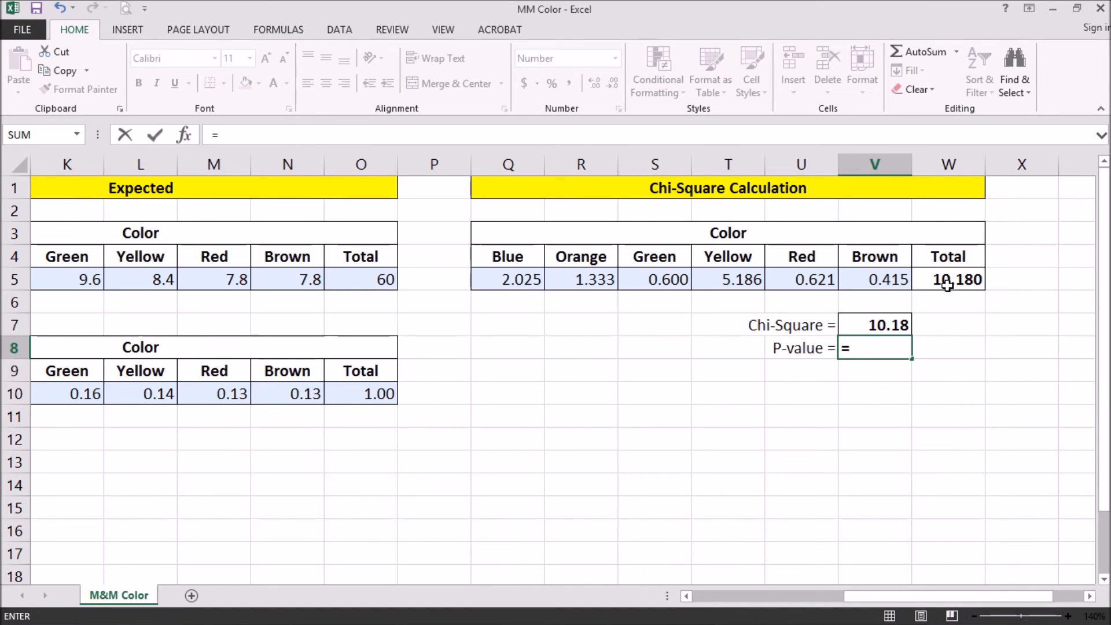
pyautogui.write('chi')
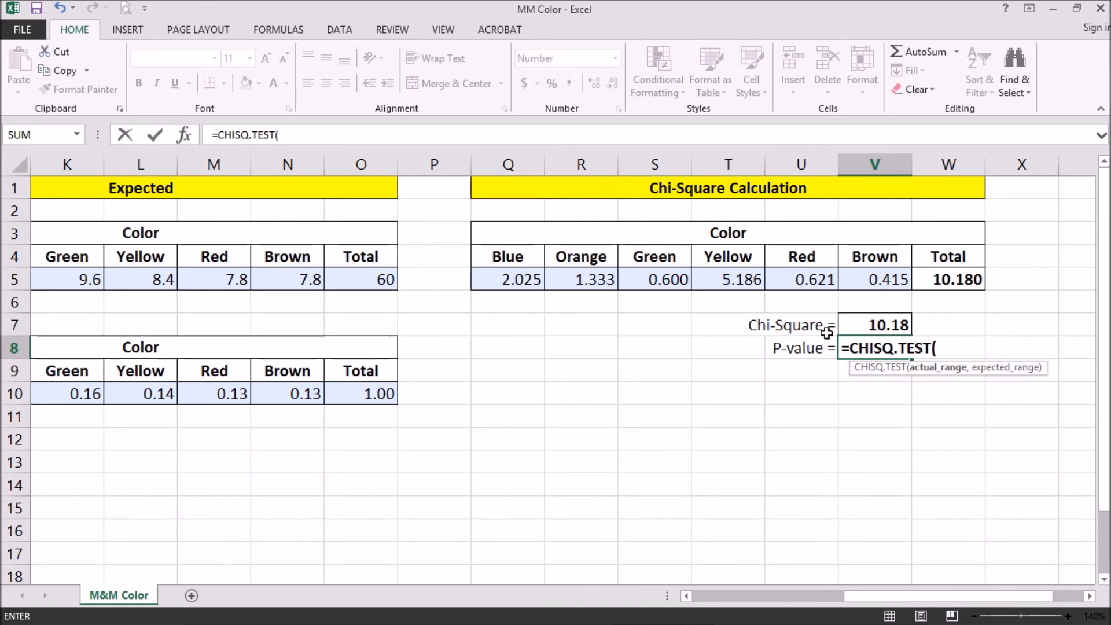
pyautogui.moveTo(878, 602)
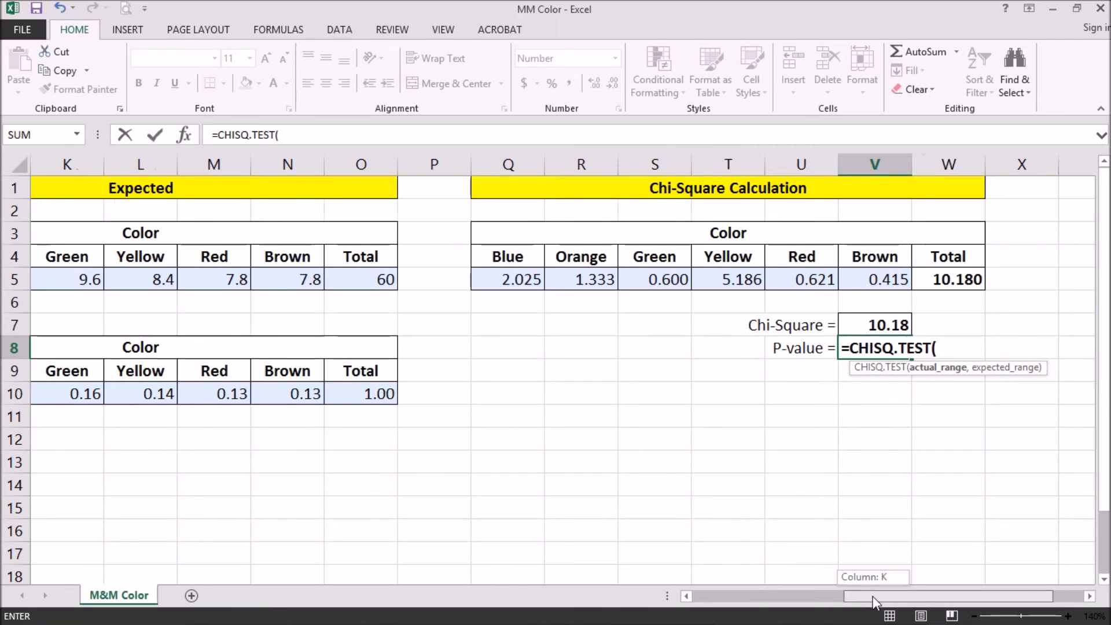
pyautogui.hscroll(-3)
pyautogui.write('A5:F5,I5:N5)')
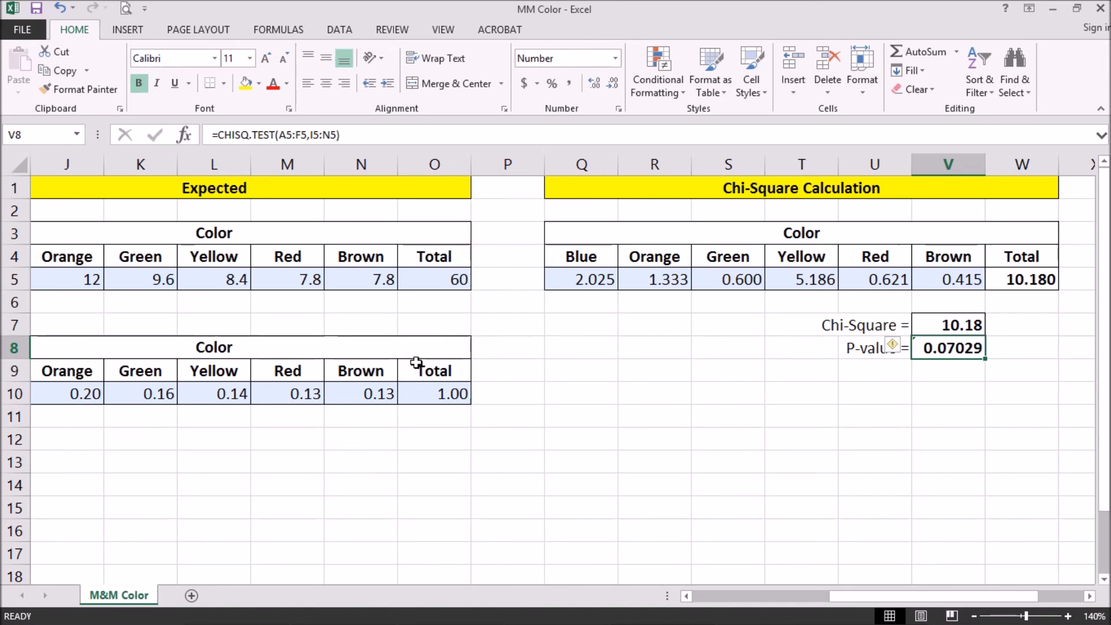
pyautogui.click(360, 394)
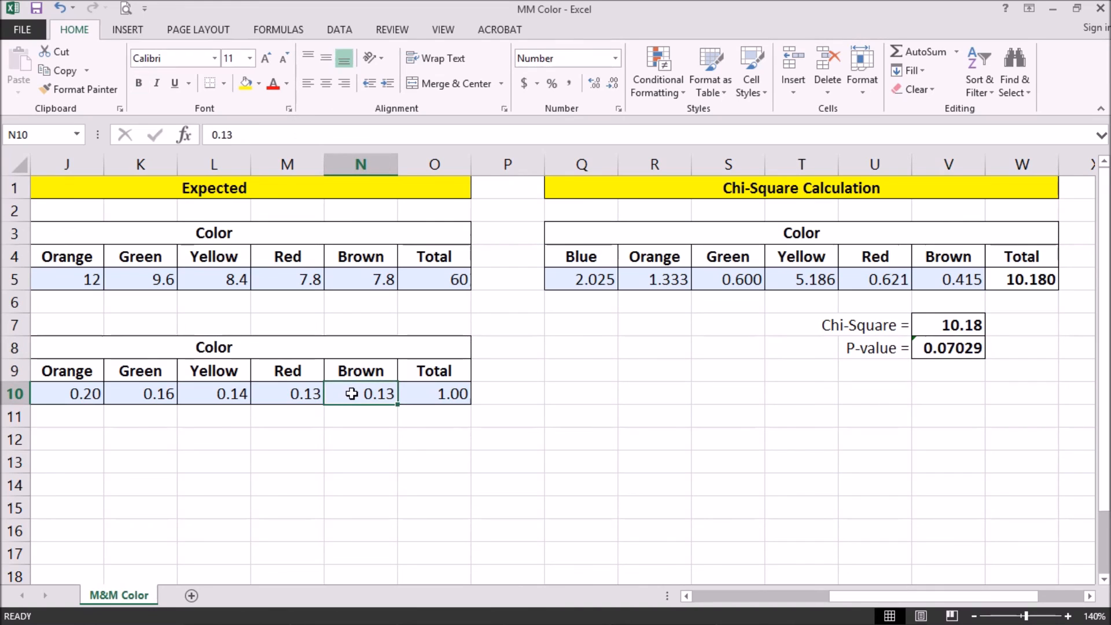